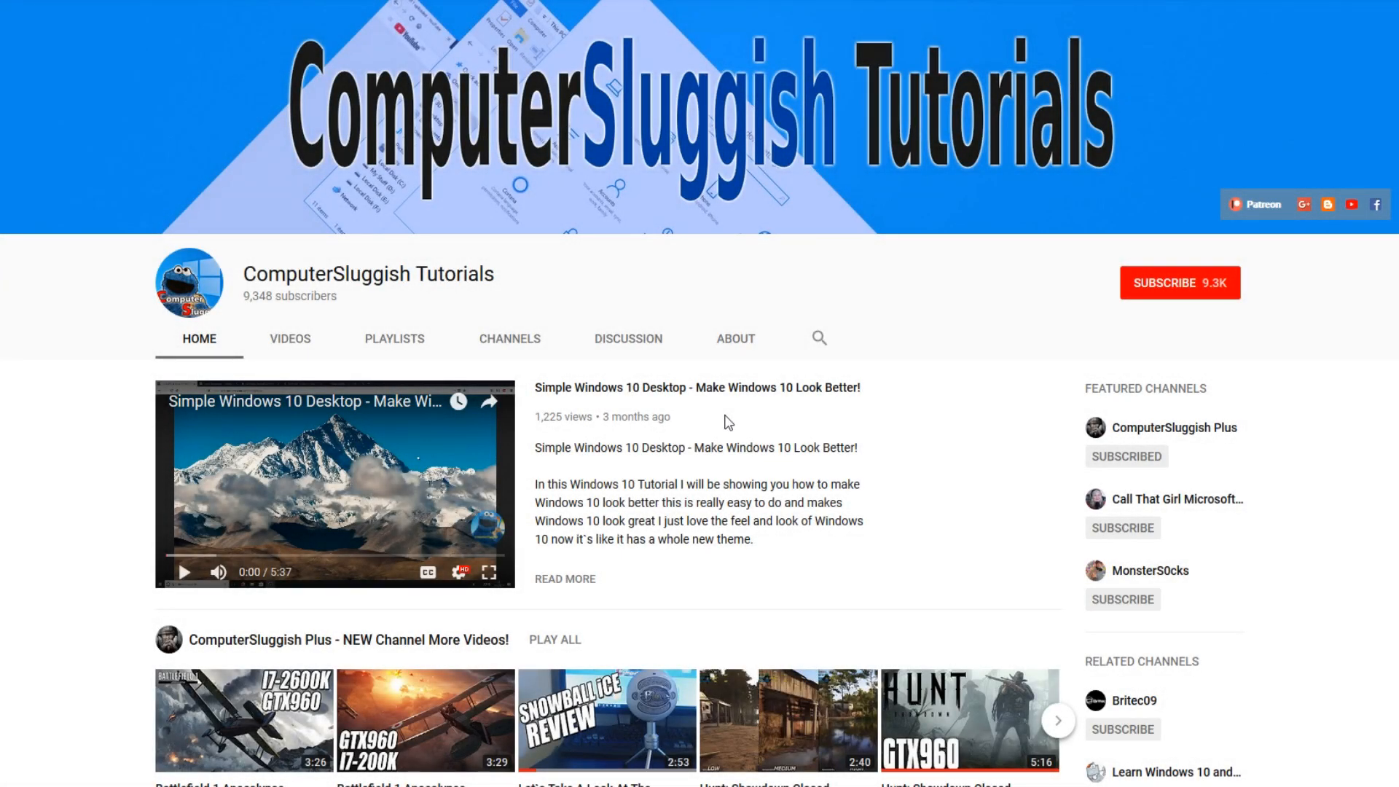
{"action": "mouse_move", "coordinate": [801, 428]}
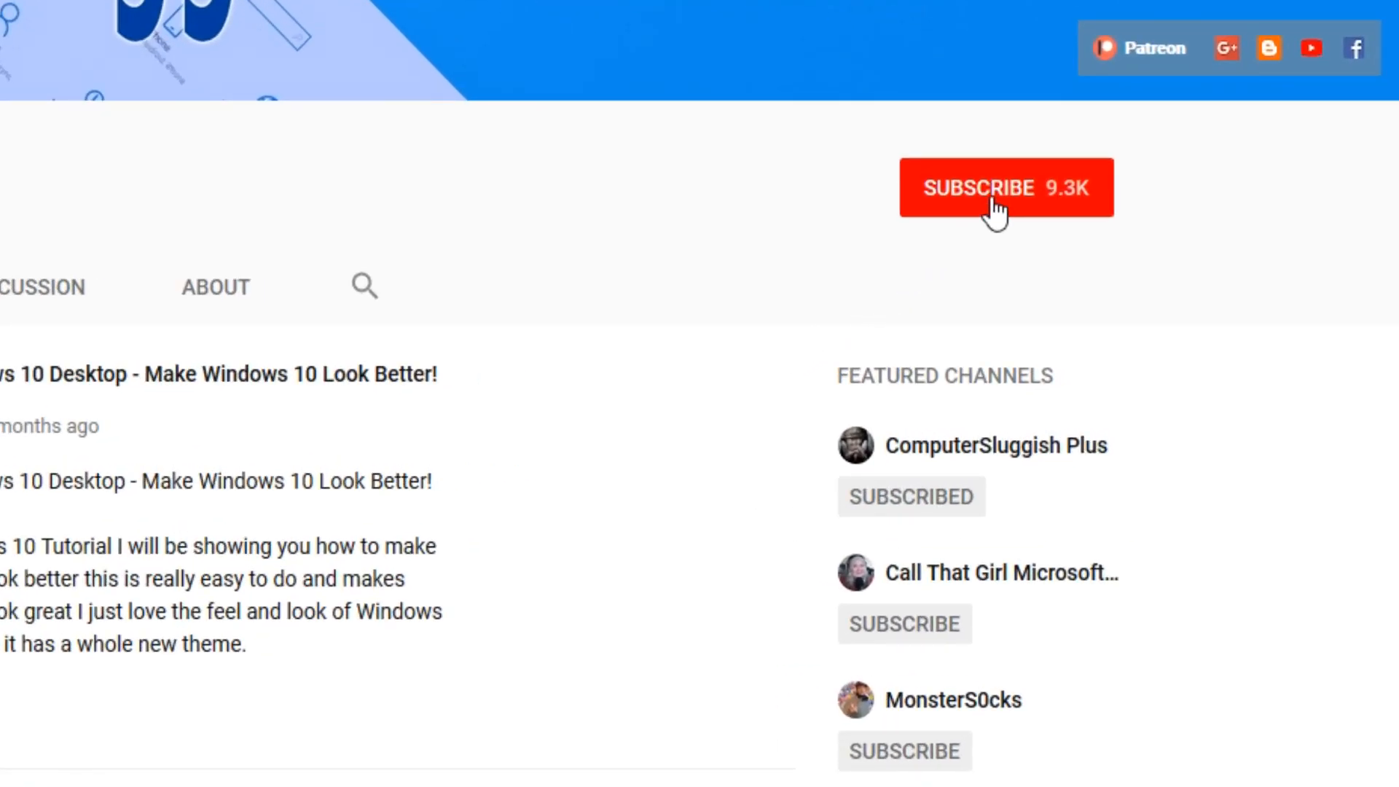
Subscribe to the ComputerSluggish Tutorials channel on YouTube
{"action": "left_click", "coordinate": [1005, 187]}
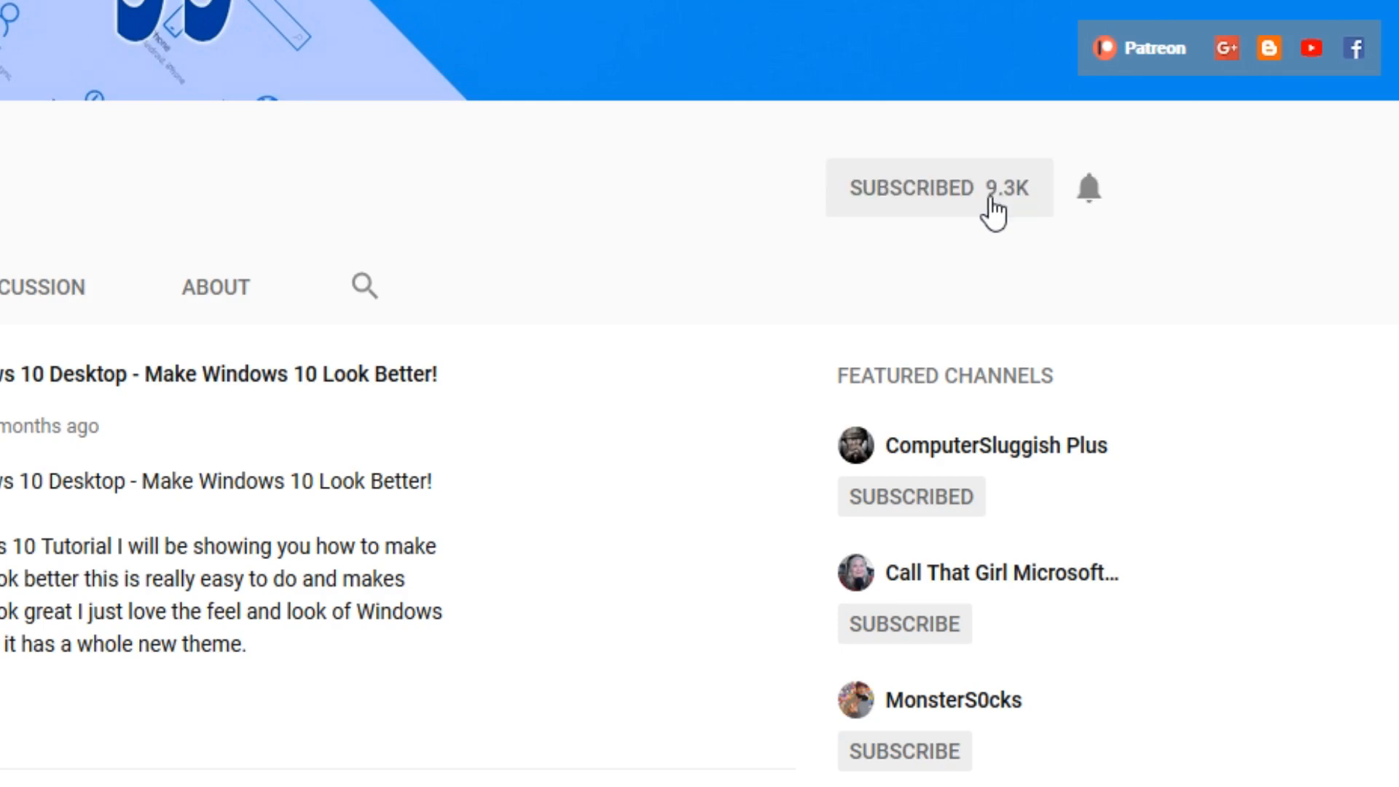
{"action": "mouse_move", "coordinate": [1090, 190]}
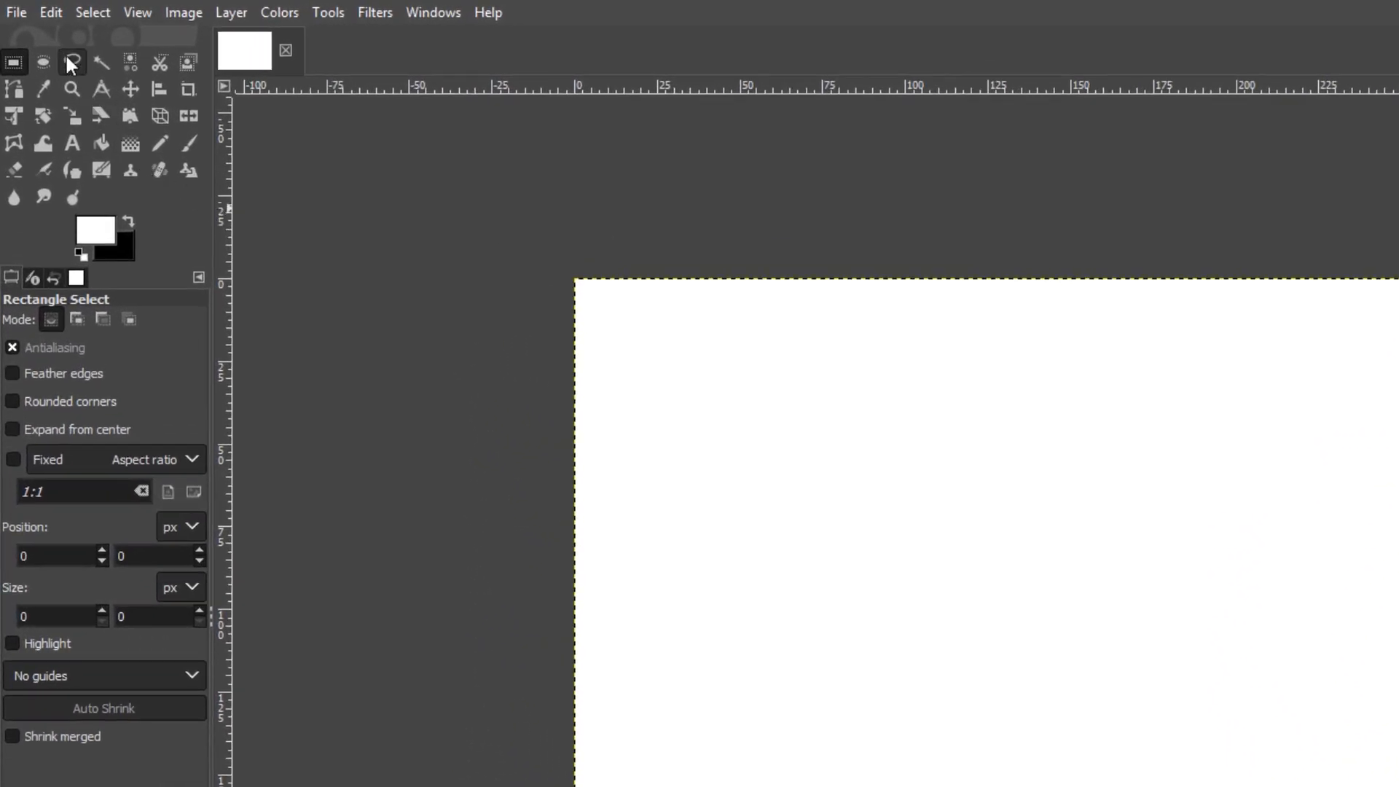
Open Mount_Everest.jpg from the GIMP folder on the Desktop via File > Open
{"action": "left_click", "coordinate": [15, 13]}
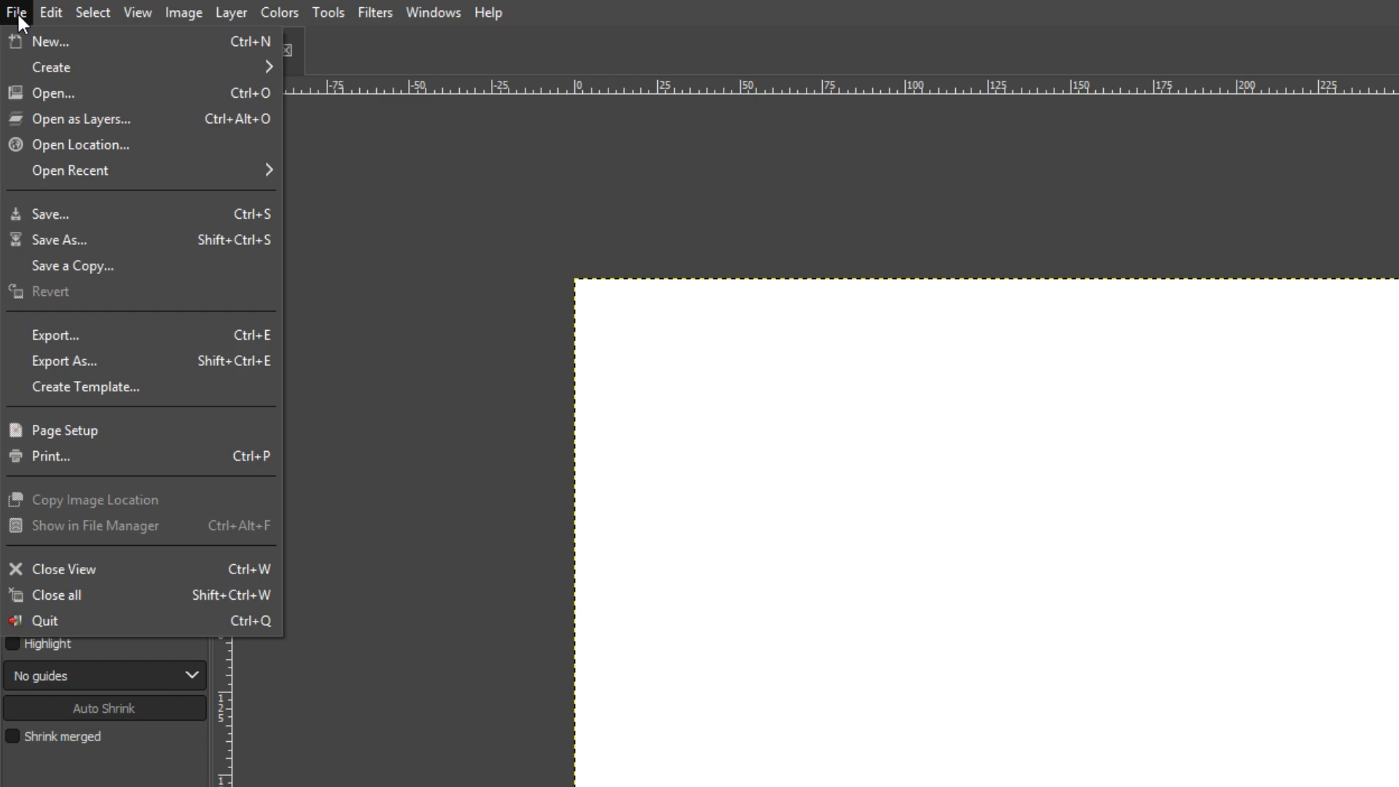
{"action": "left_click", "coordinate": [53, 93]}
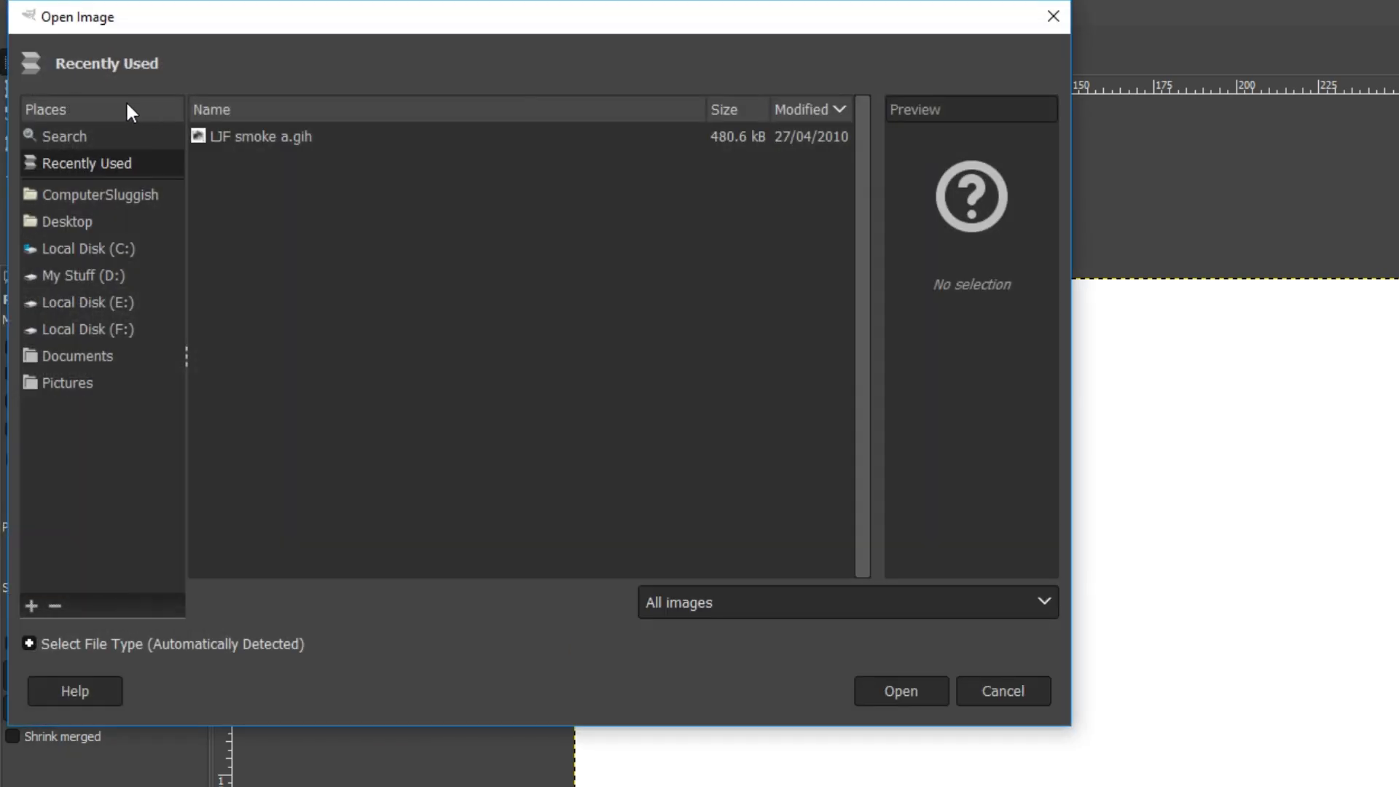
{"action": "mouse_move", "coordinate": [486, 190]}
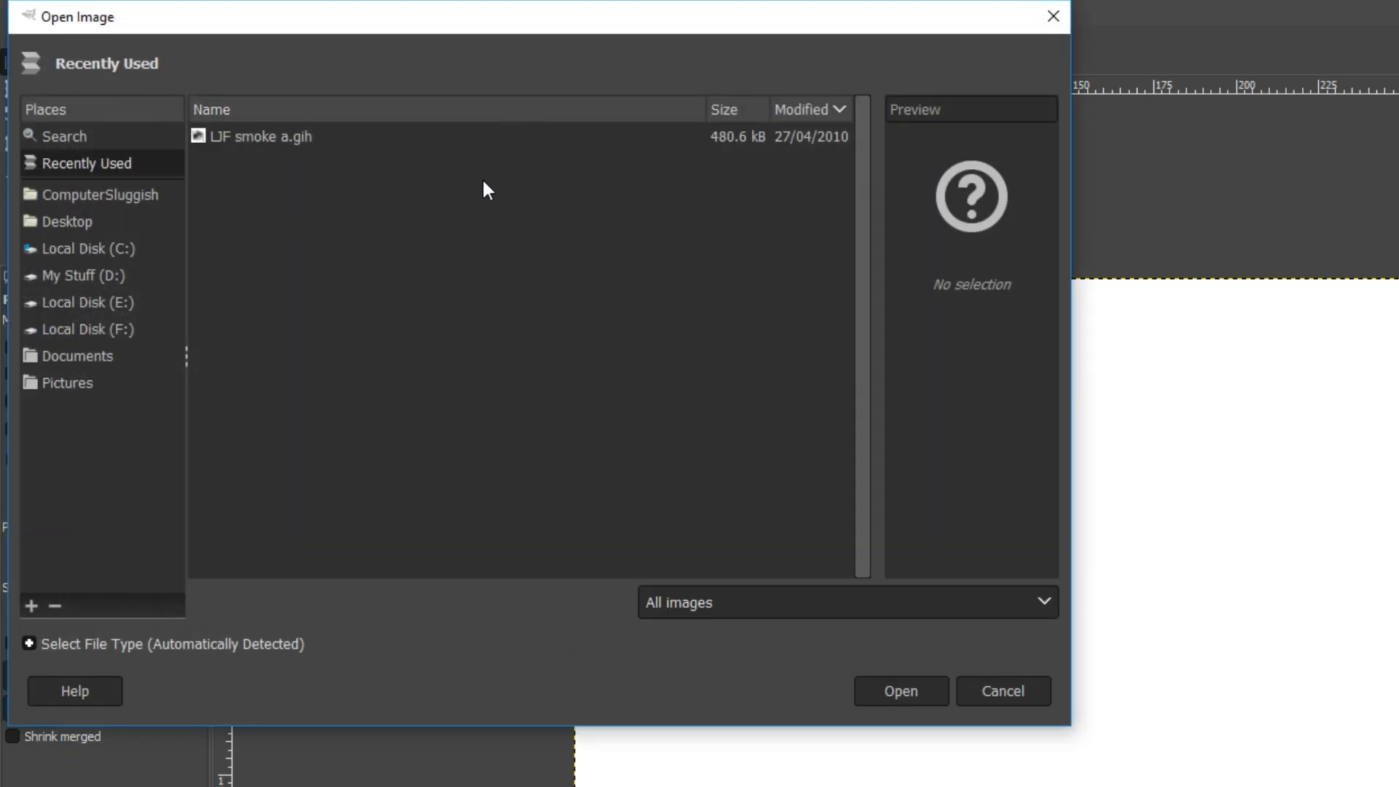
{"action": "mouse_move", "coordinate": [97, 236]}
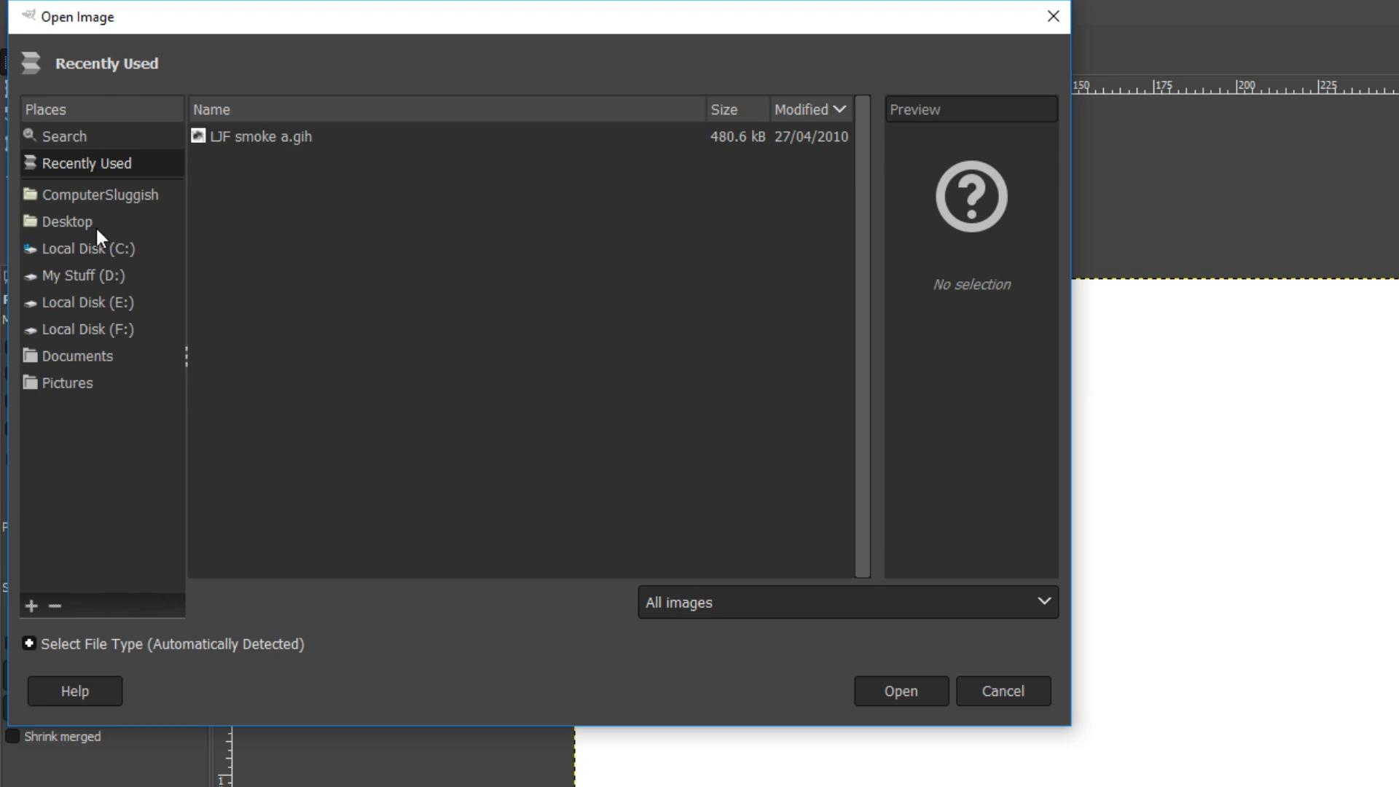
{"action": "left_click", "coordinate": [64, 221]}
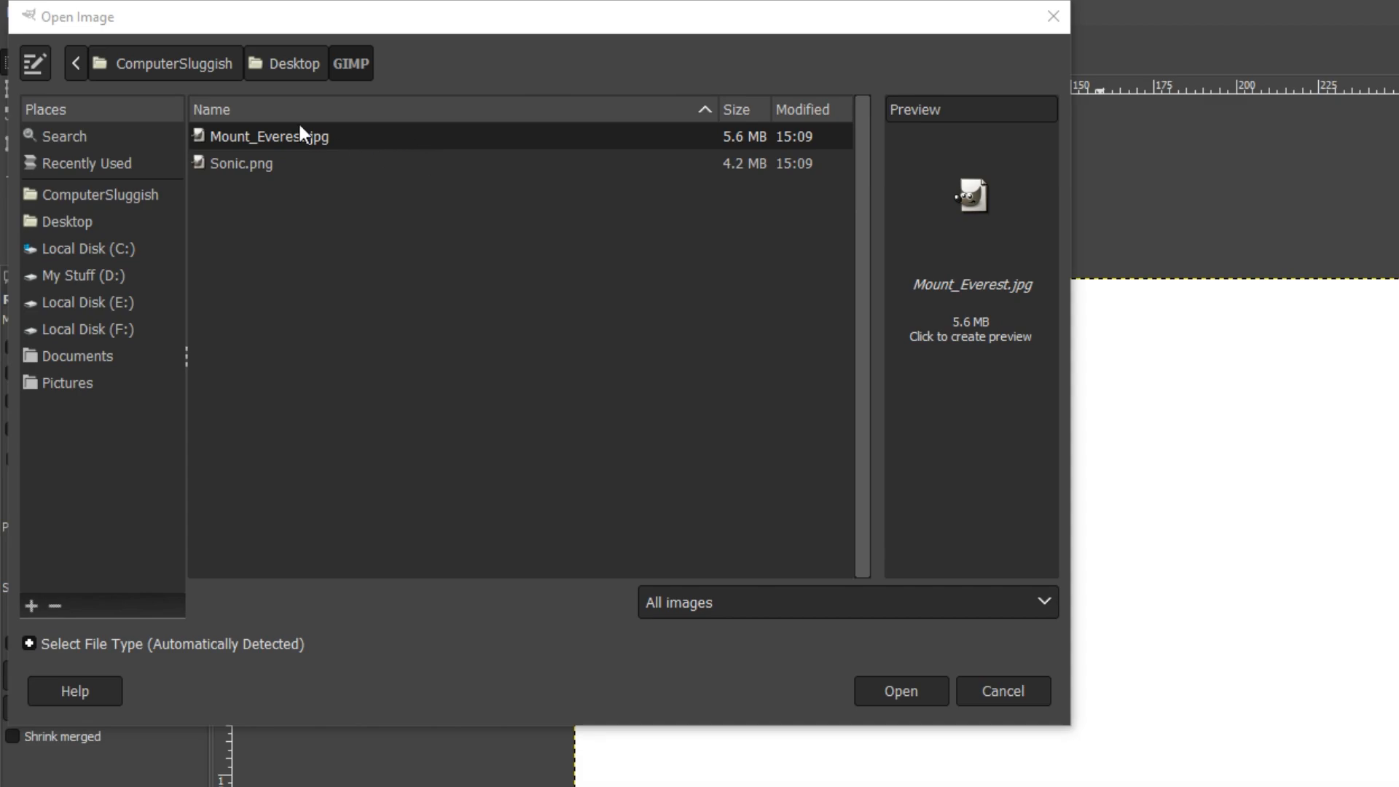
{"action": "mouse_move", "coordinate": [347, 173]}
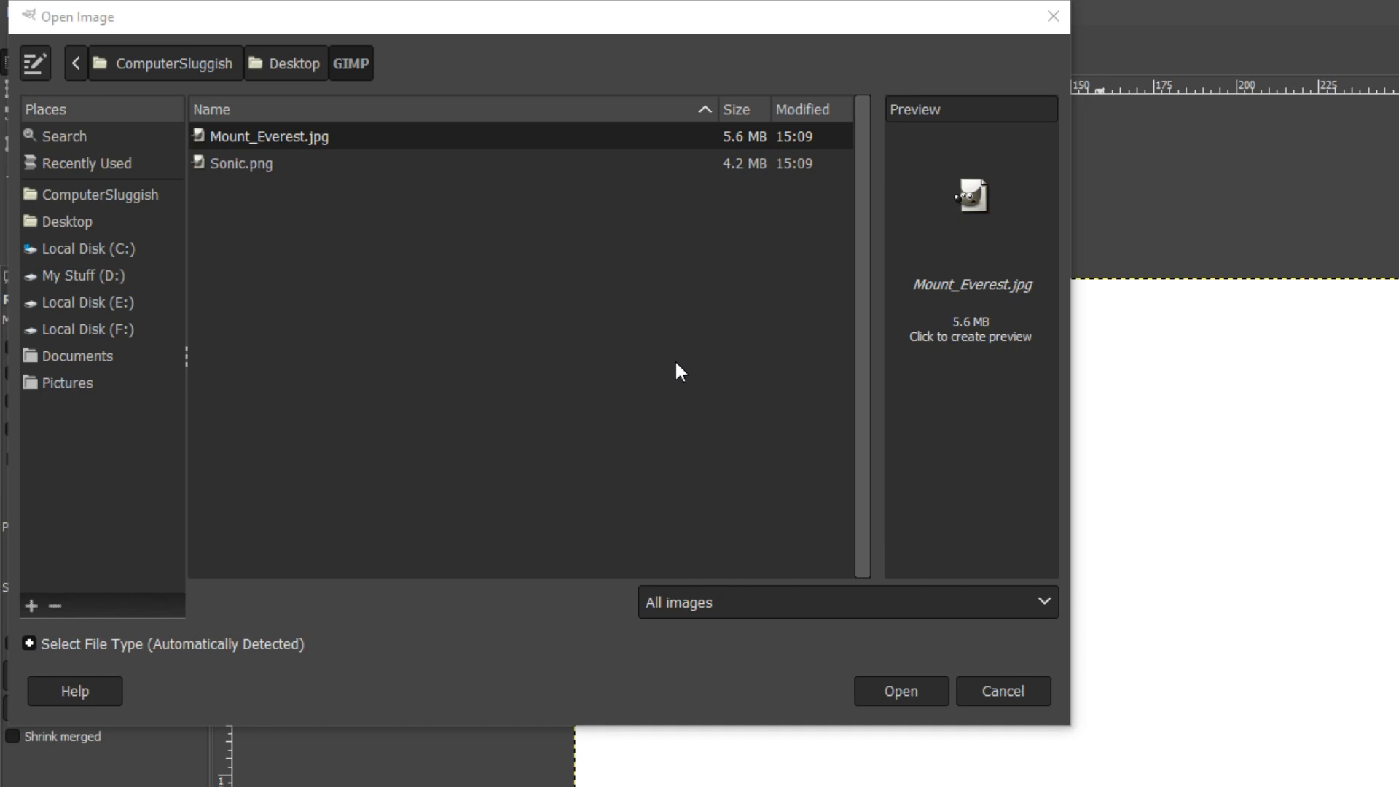
{"action": "mouse_move", "coordinate": [901, 650]}
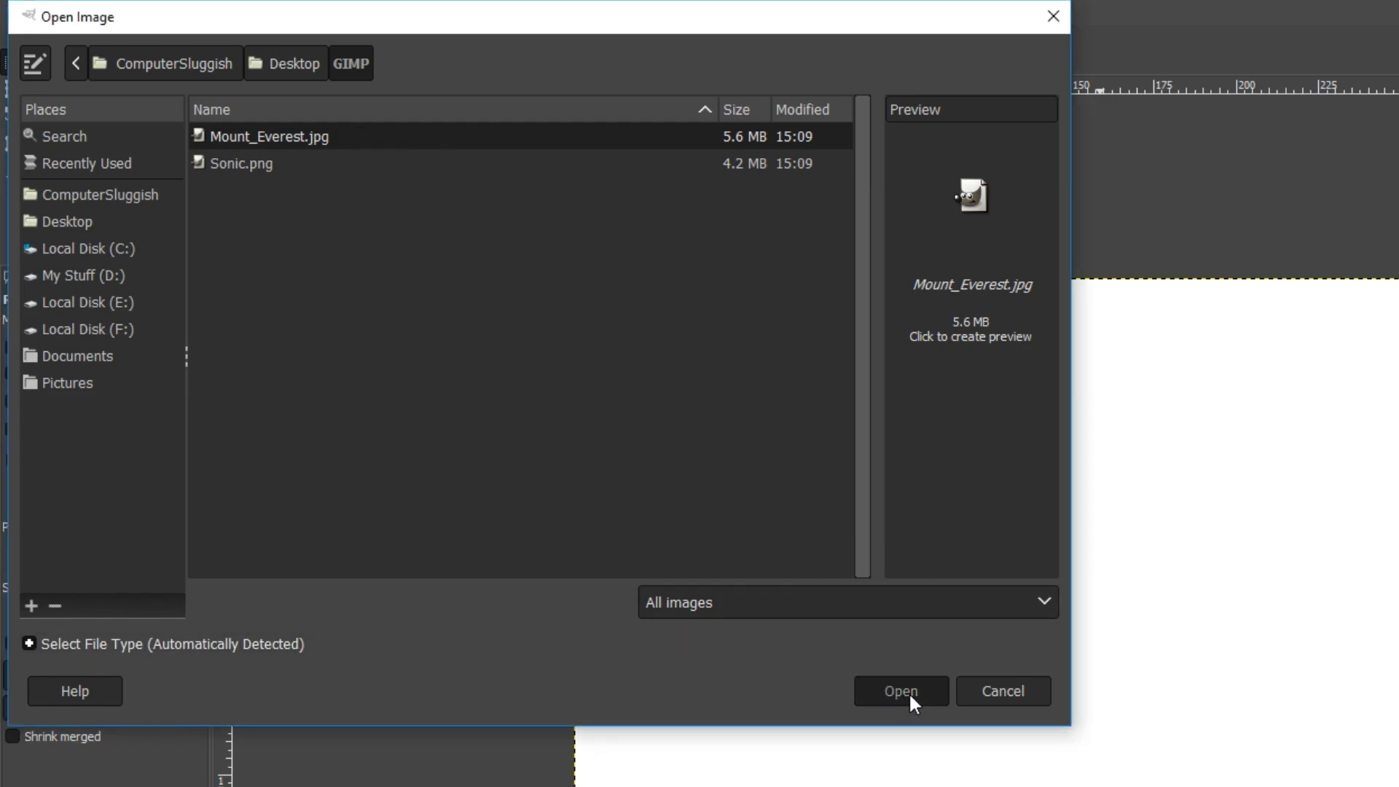
{"action": "left_click", "coordinate": [900, 691]}
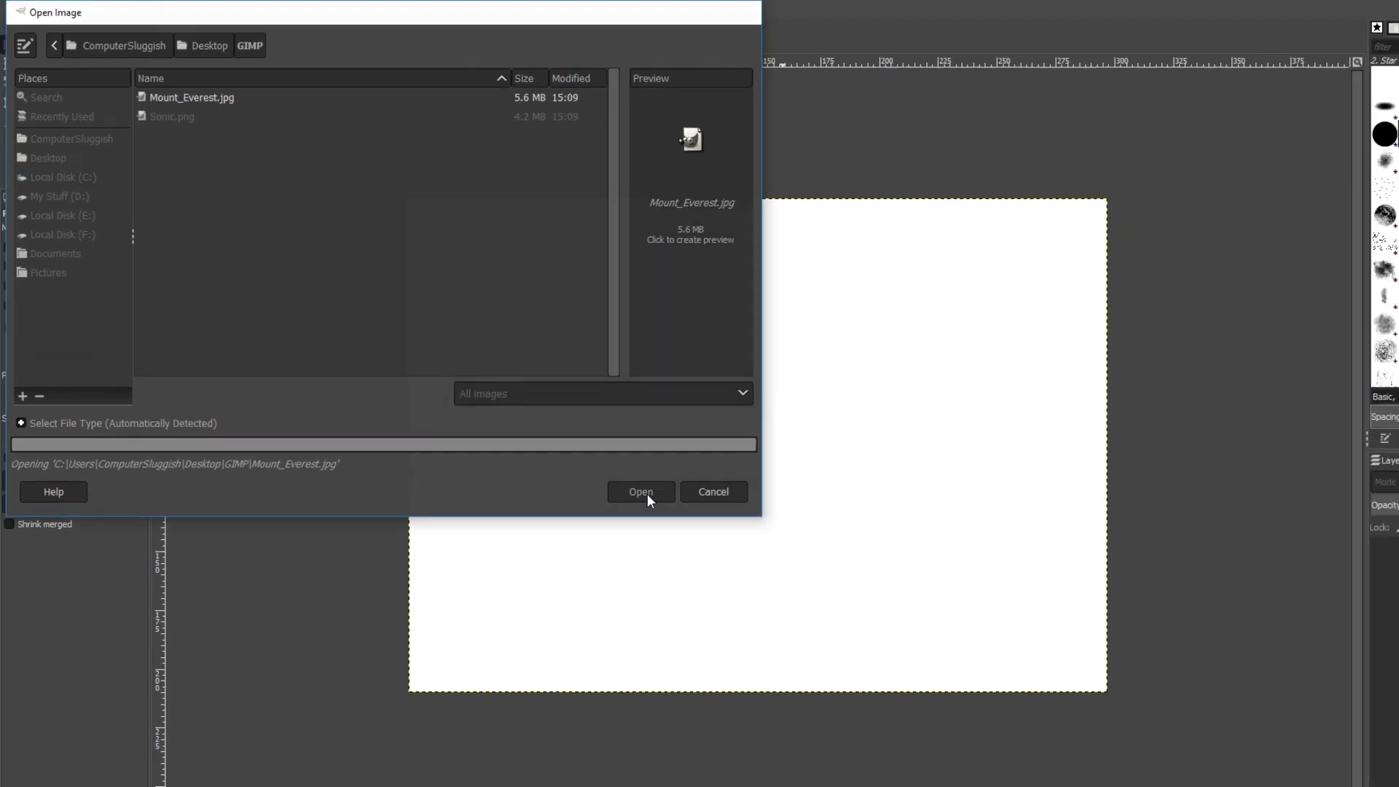
Open Sonic.png from the same folder, converting it to the built-in sRGB profile
{"action": "left_click", "coordinate": [640, 491]}
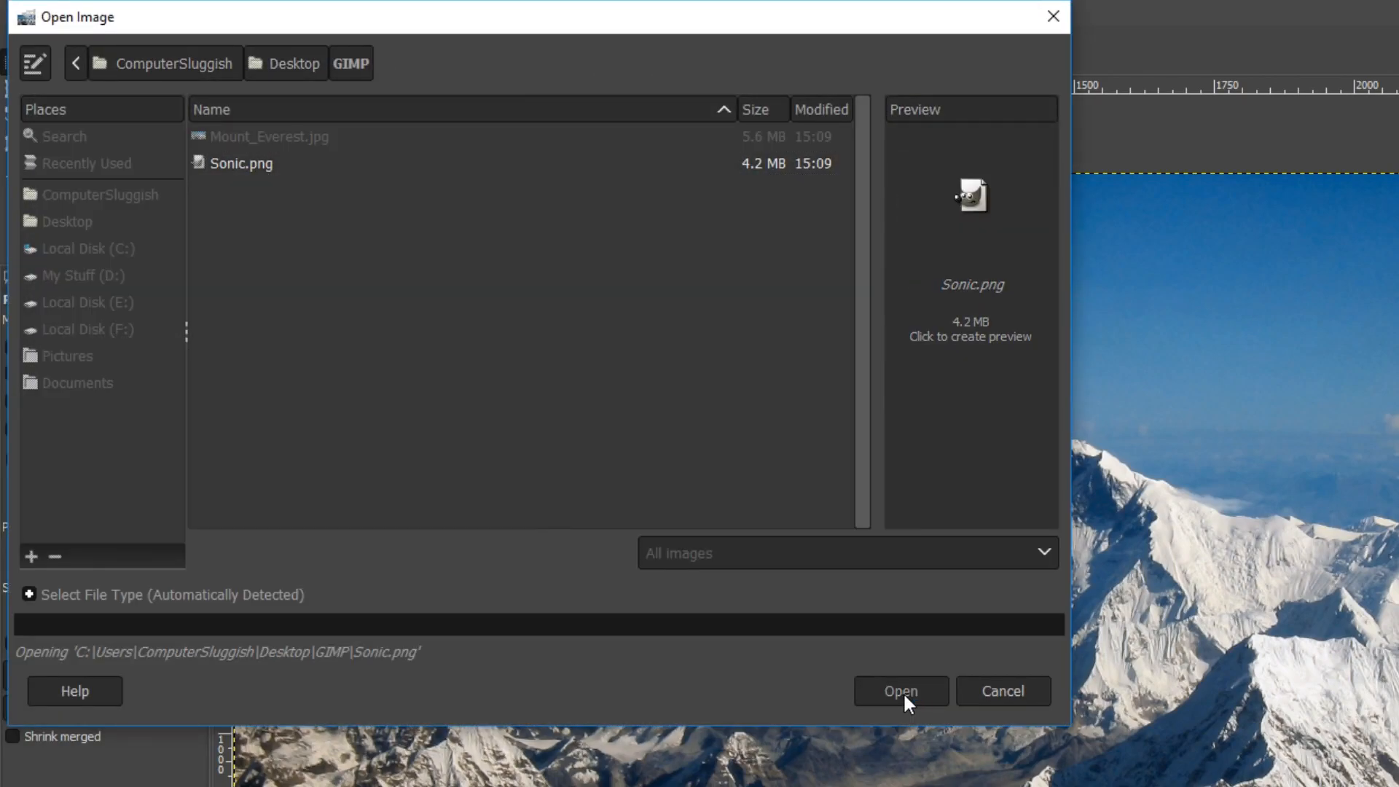
{"action": "left_click", "coordinate": [899, 691]}
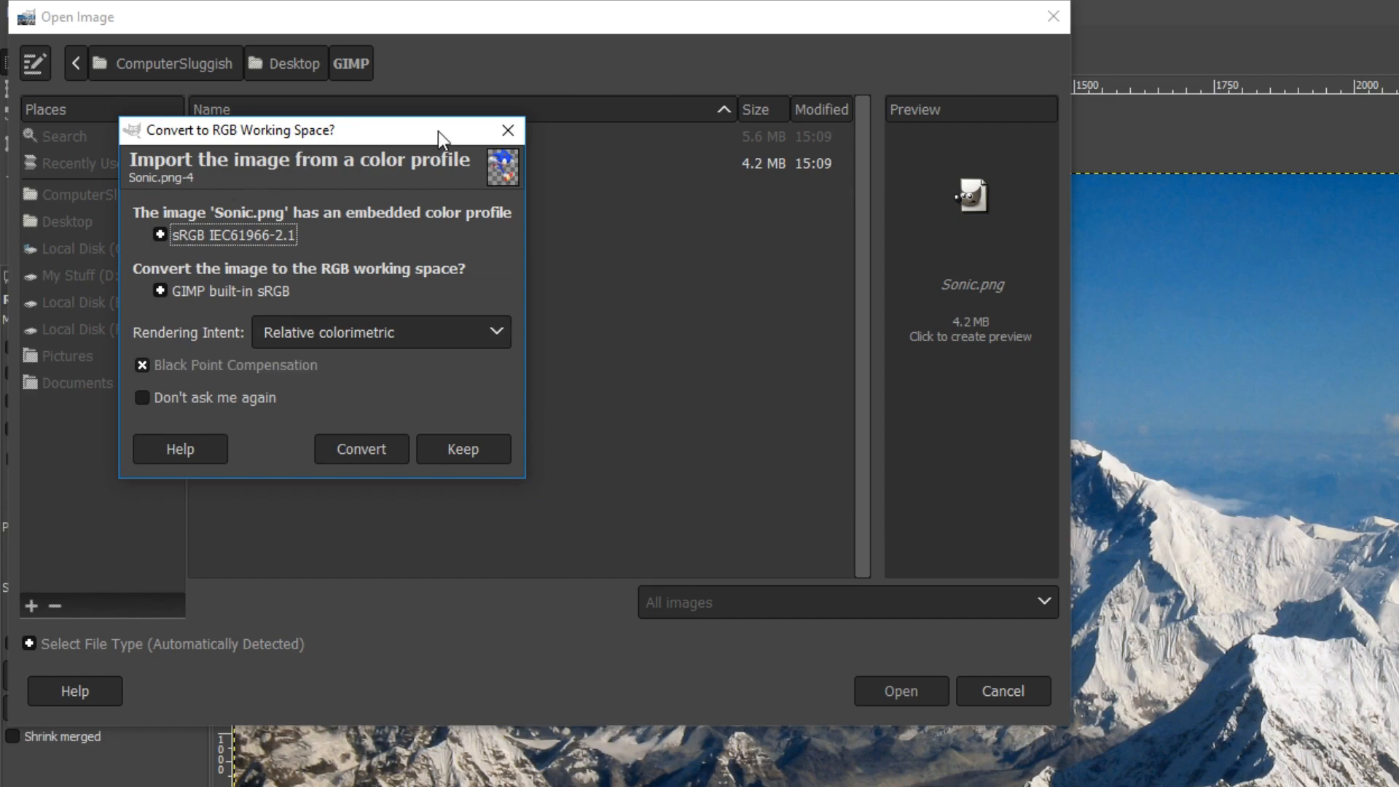
{"action": "mouse_move", "coordinate": [462, 427]}
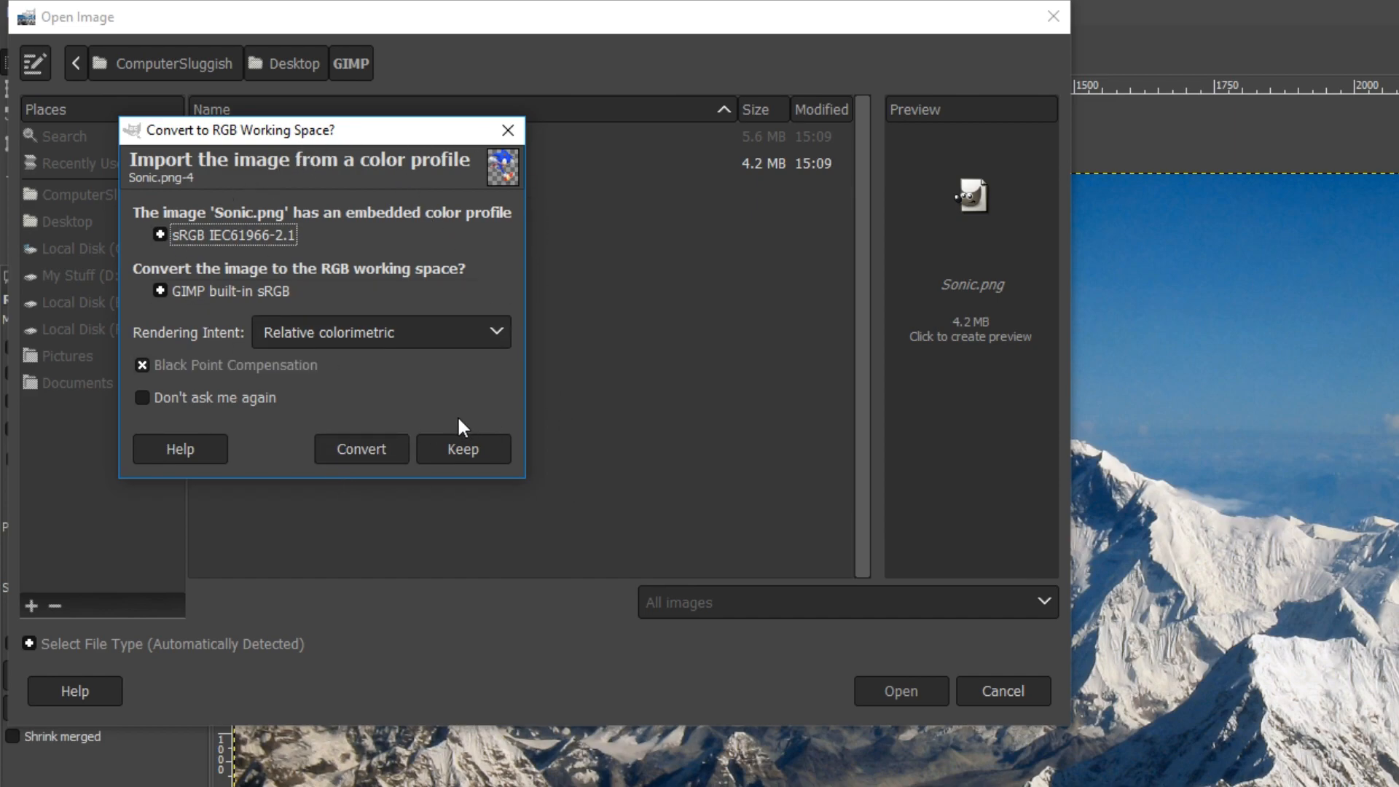
{"action": "left_click", "coordinate": [360, 449]}
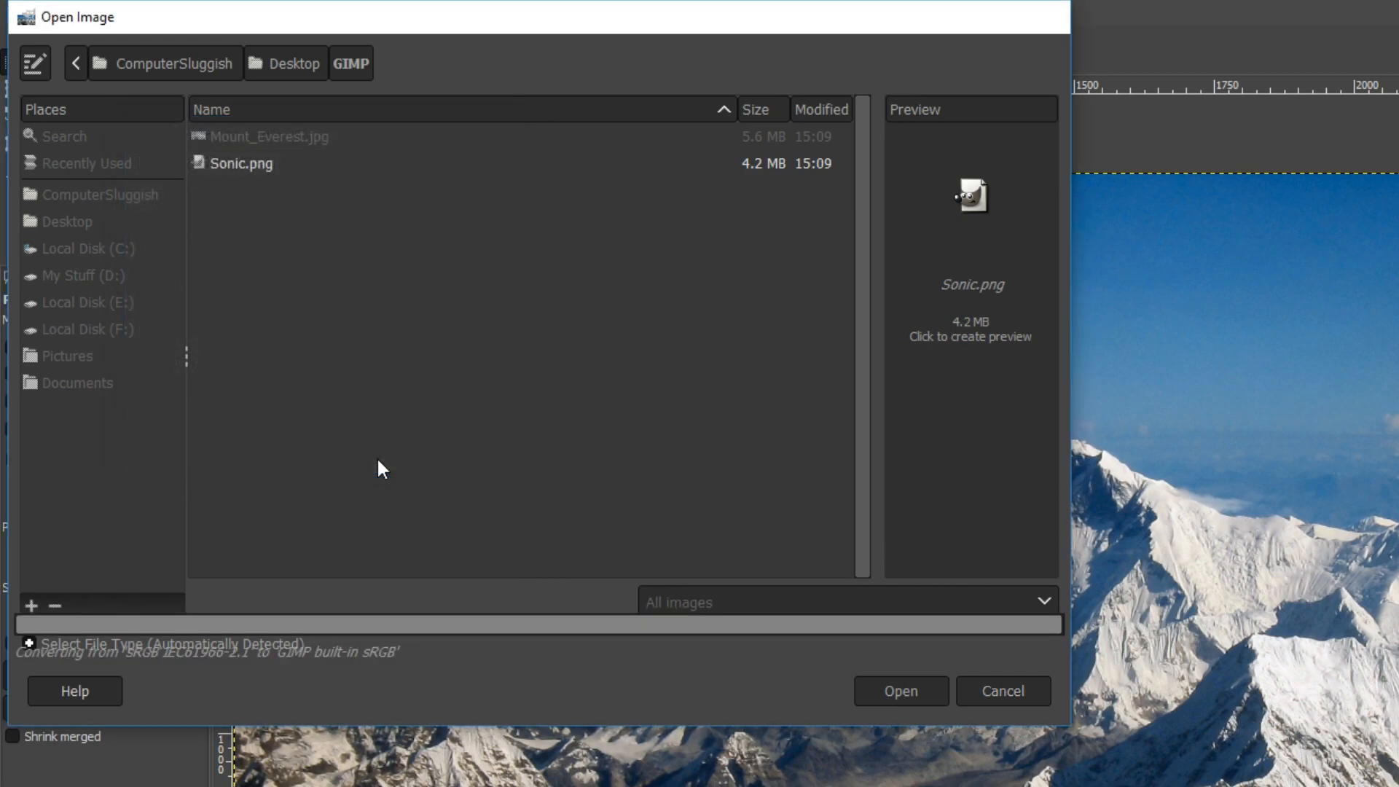
{"action": "left_click", "coordinate": [898, 691]}
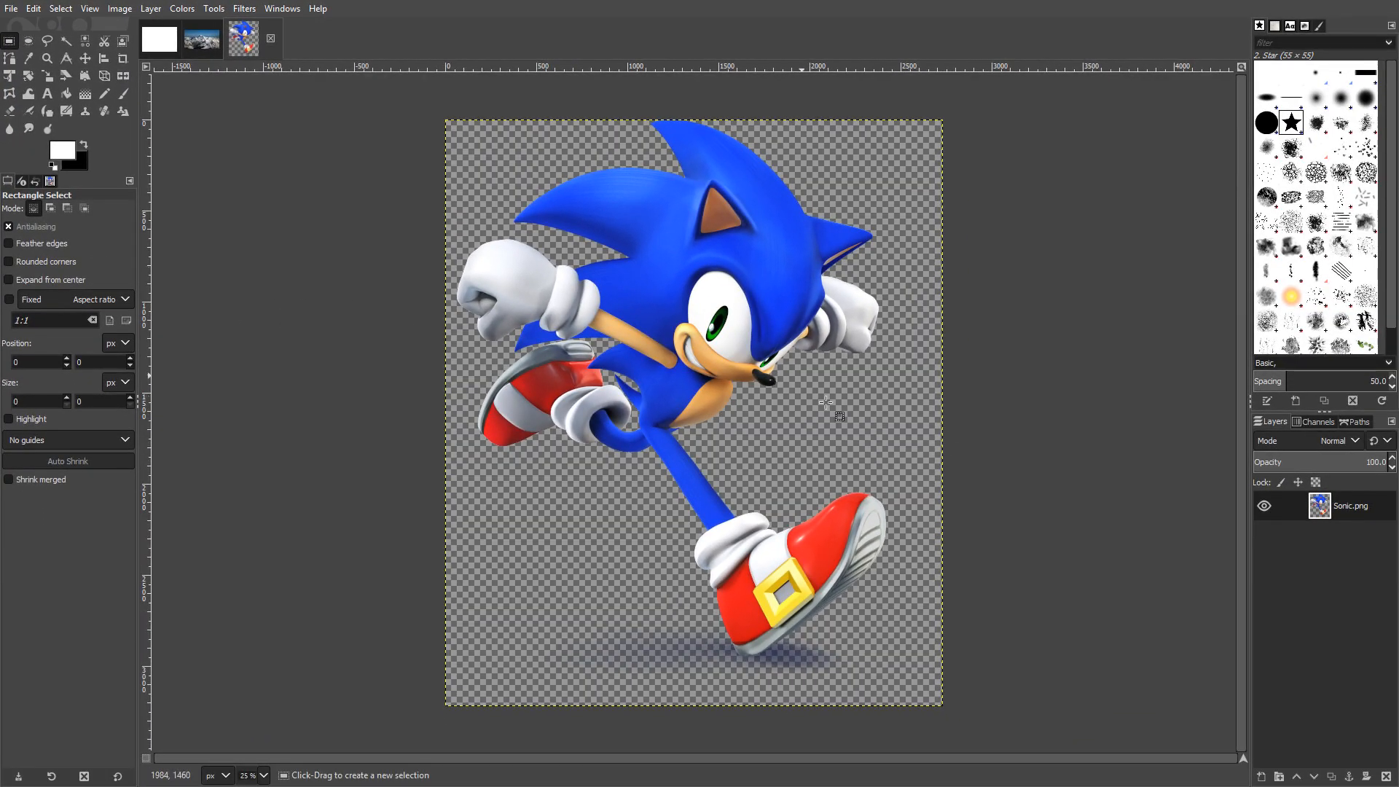
{"action": "mouse_move", "coordinate": [915, 138]}
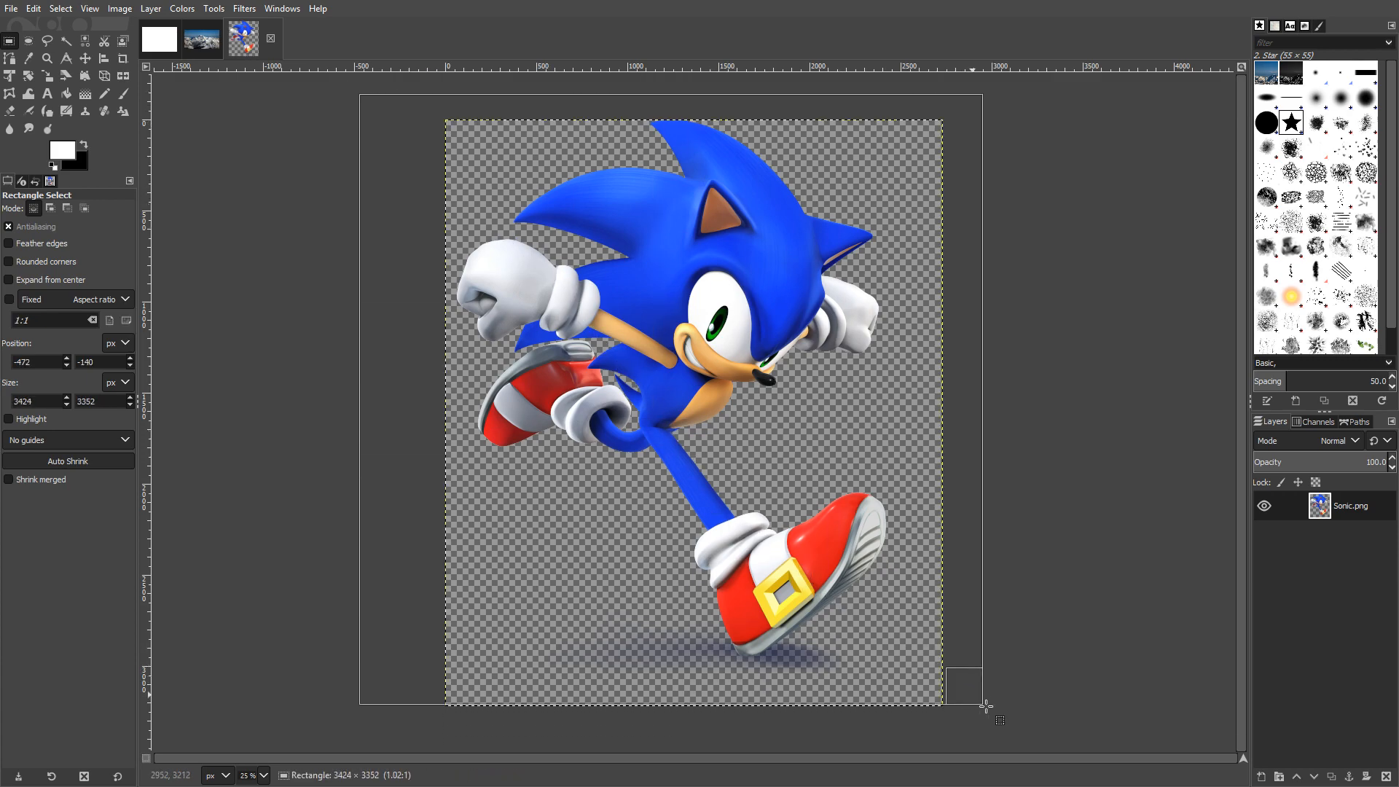
Select the whole Sonic image with Rectangle Select and copy it to the clipboard
{"action": "left_click_drag", "start_coordinate": [984, 705], "coordinate": [1026, 733]}
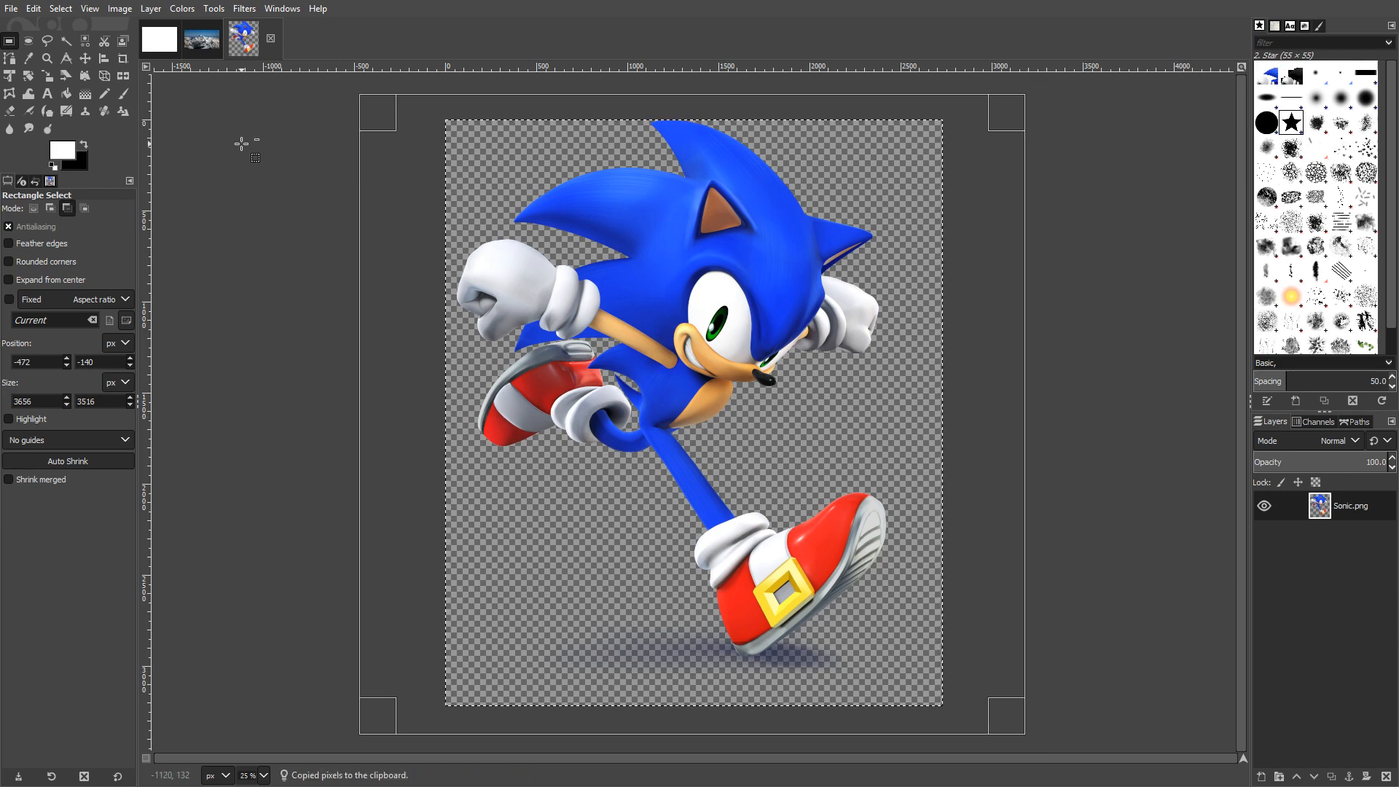
{"action": "left_click", "coordinate": [34, 8]}
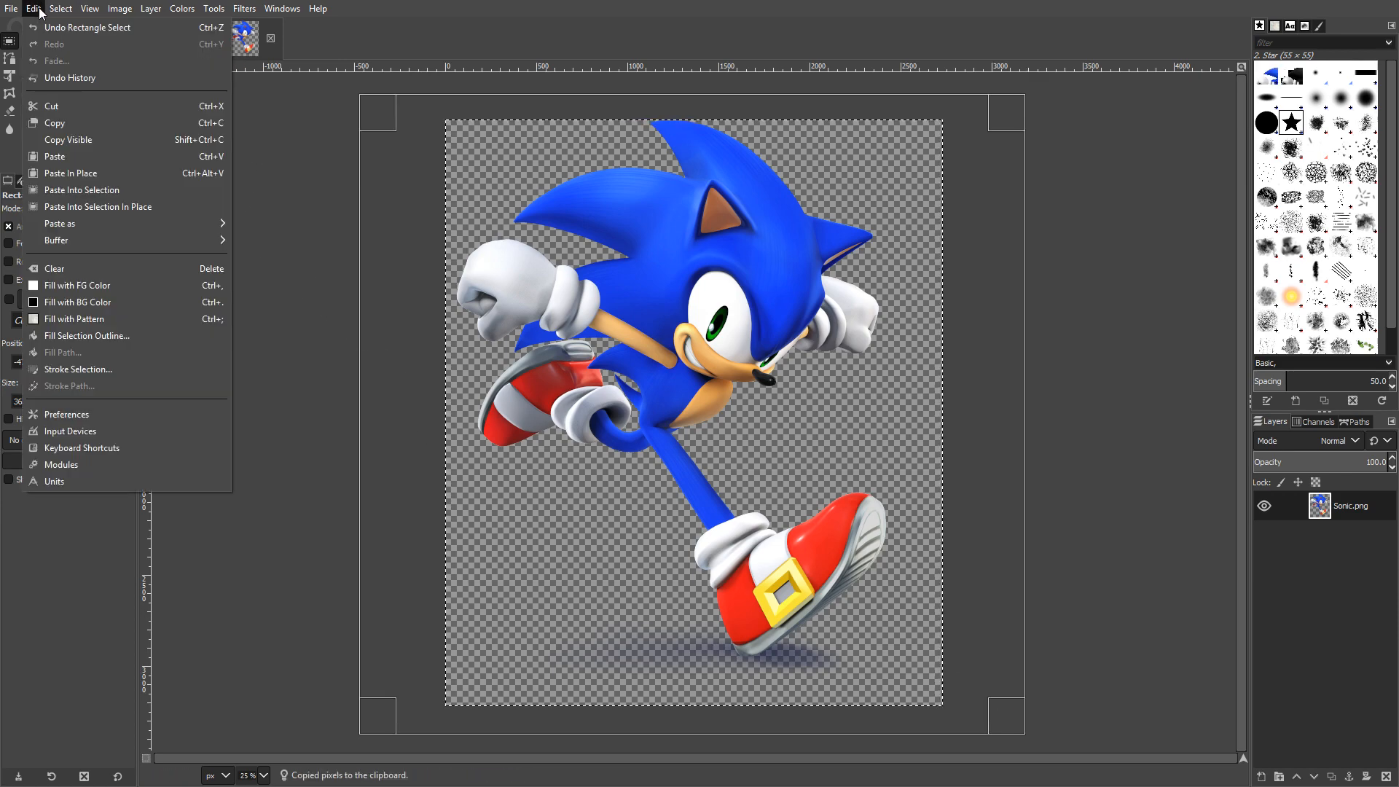
{"action": "mouse_move", "coordinate": [587, 6]}
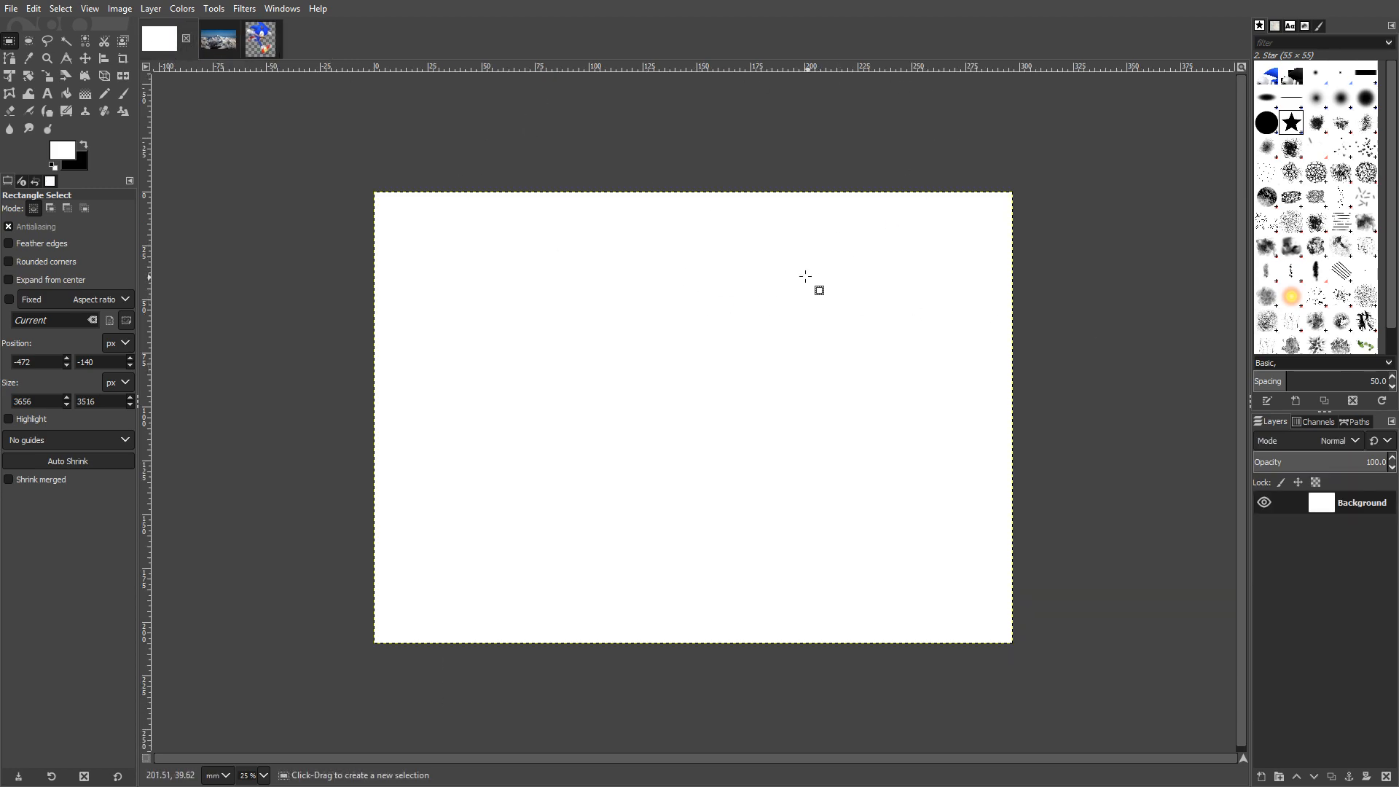
{"action": "mouse_move", "coordinate": [1056, 510]}
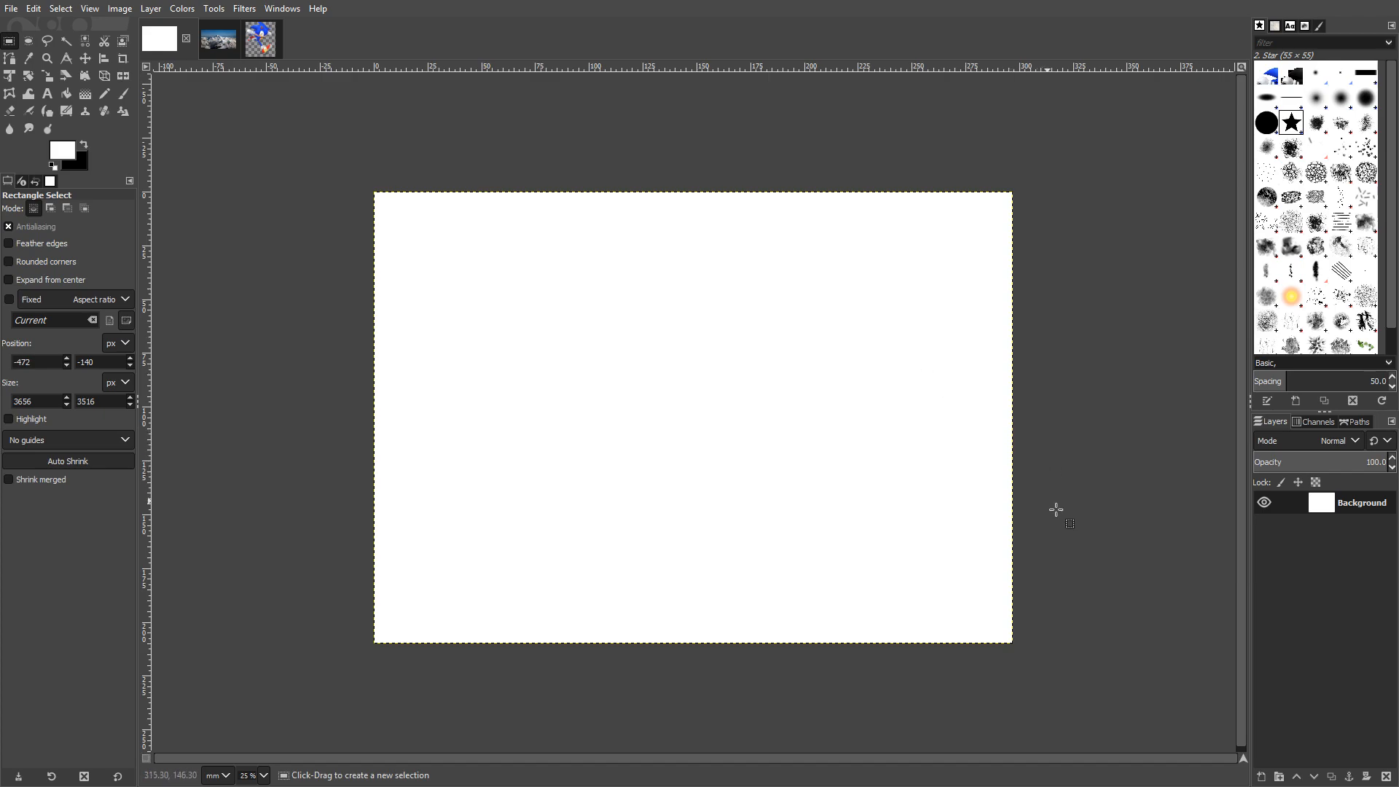
{"action": "mouse_move", "coordinate": [1265, 776]}
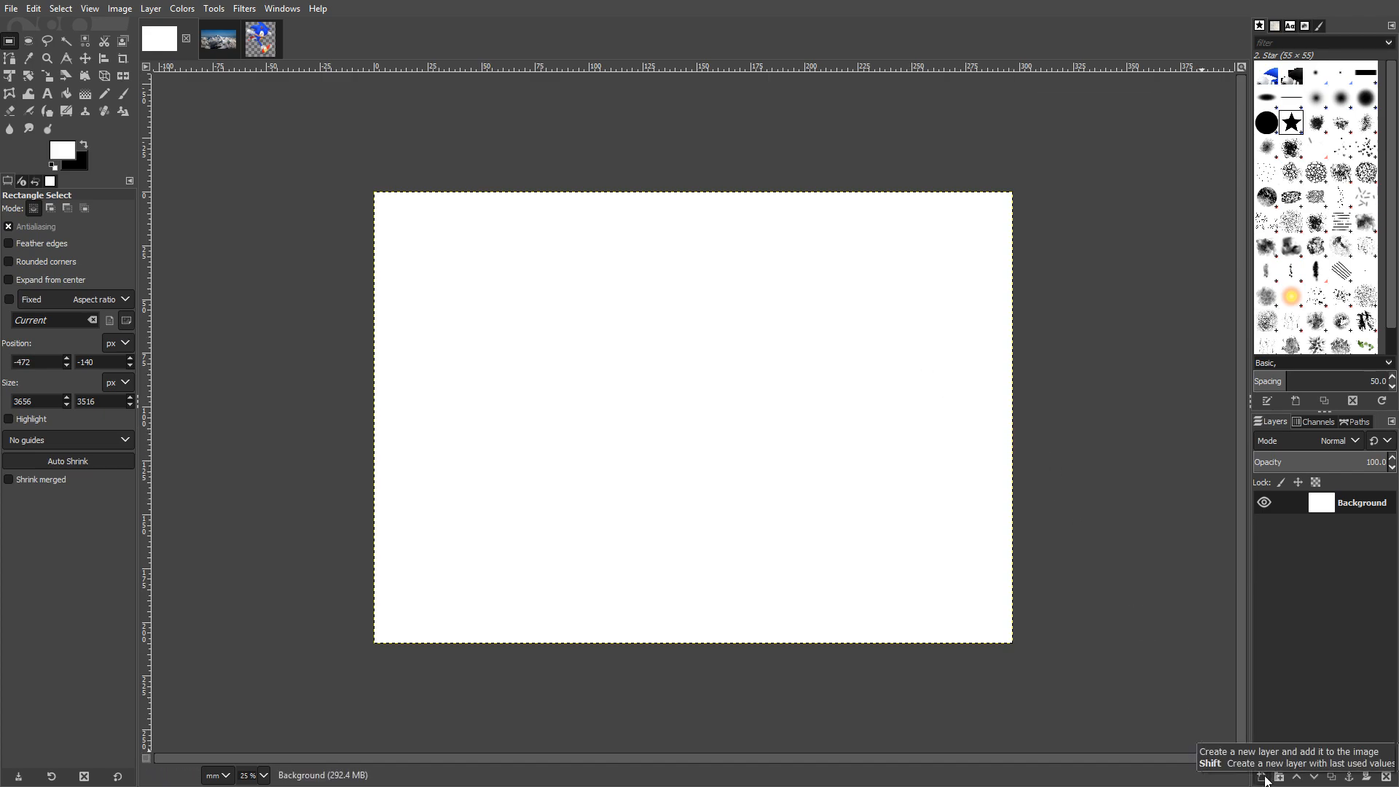
Add a new transparent layer named star1 to the blank image for the pasted Sonic
{"action": "left_click", "coordinate": [1259, 776]}
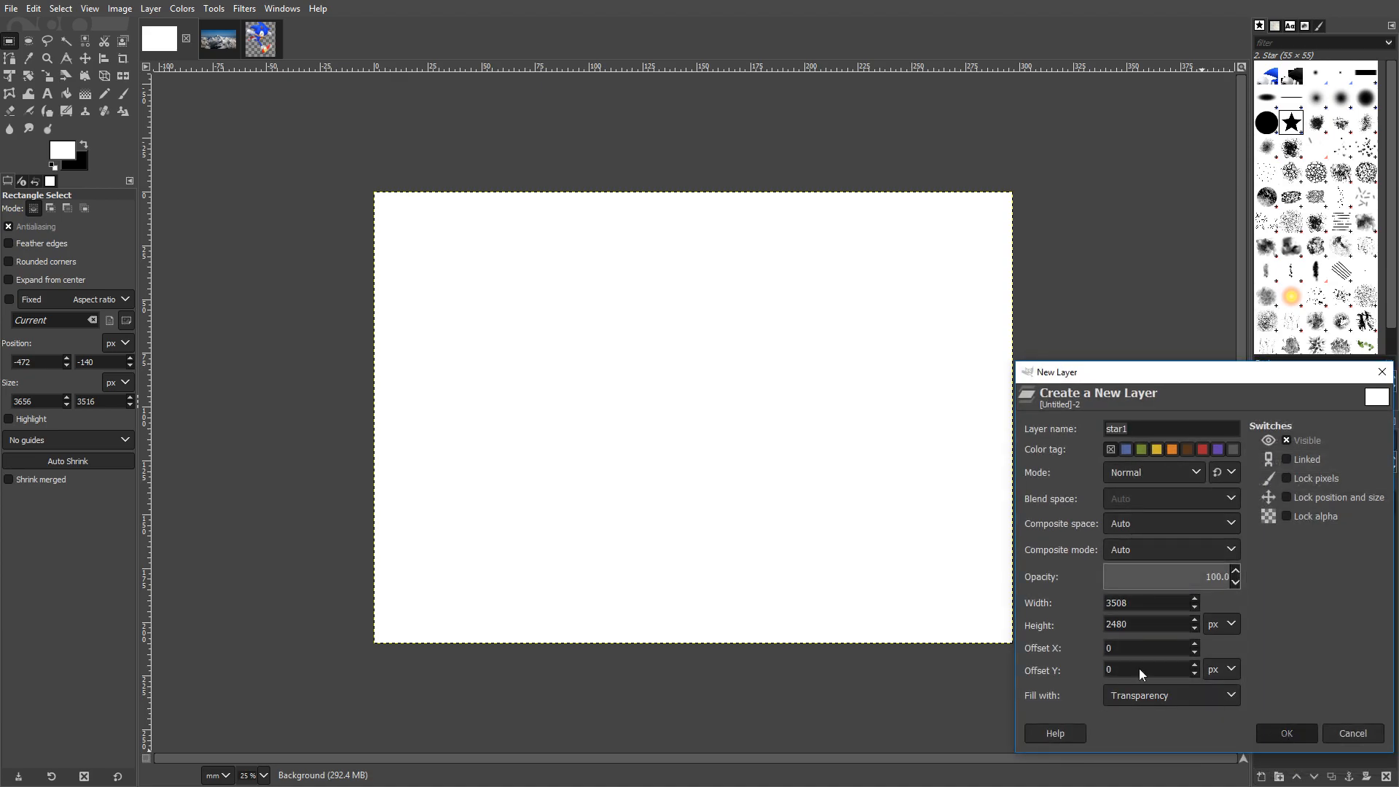
{"action": "left_click", "coordinate": [1282, 733]}
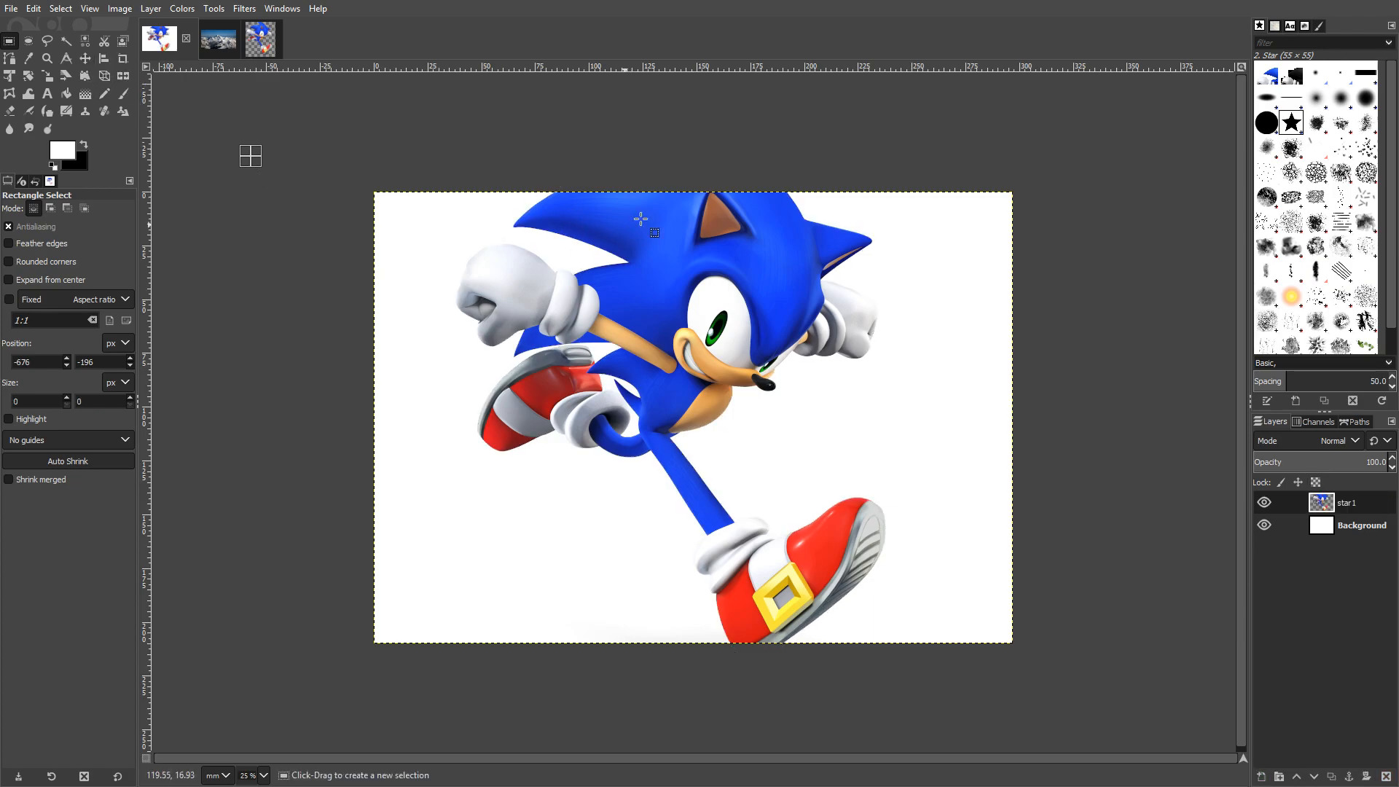
{"action": "mouse_move", "coordinate": [531, 136]}
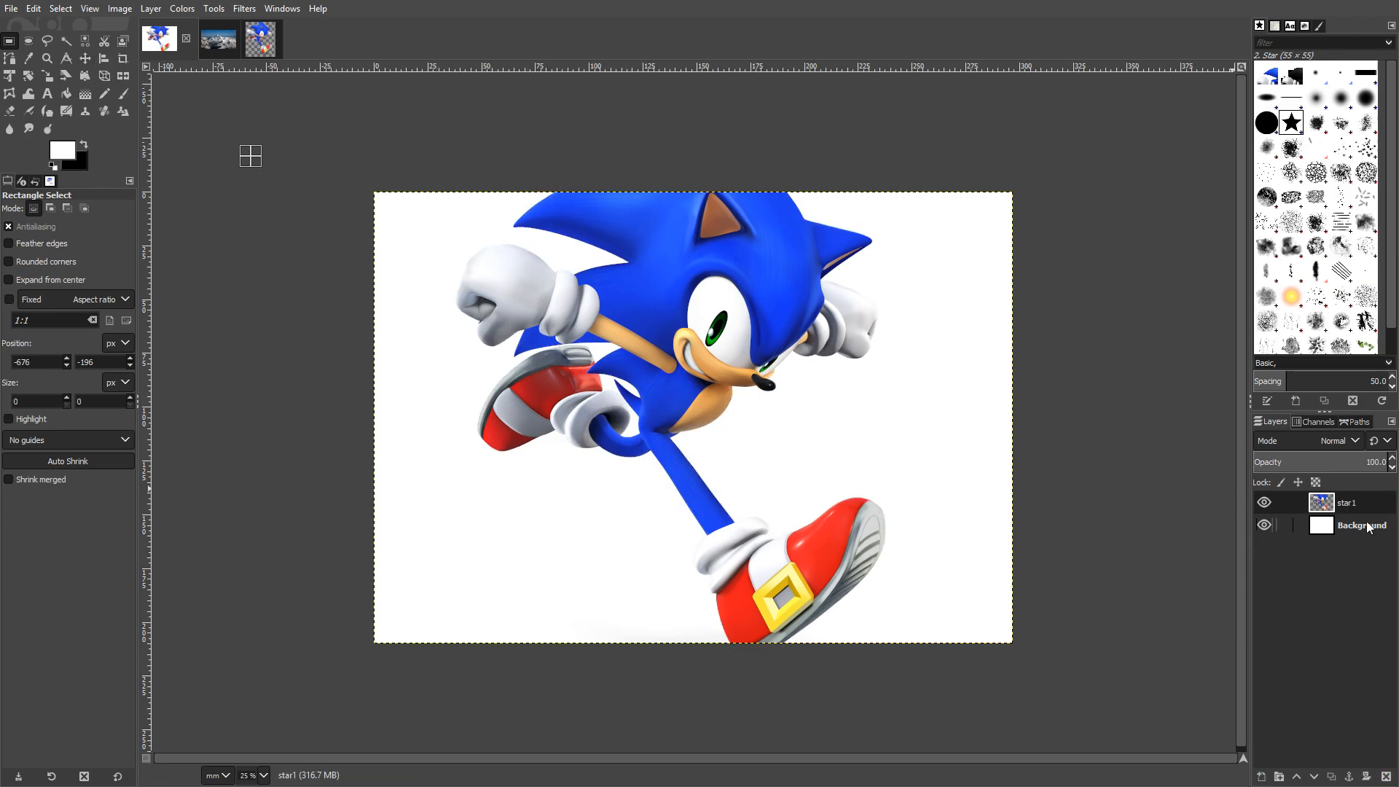
Copy the whole Mount Everest picture and return to the Sonic composite image
{"action": "left_click", "coordinate": [1346, 502]}
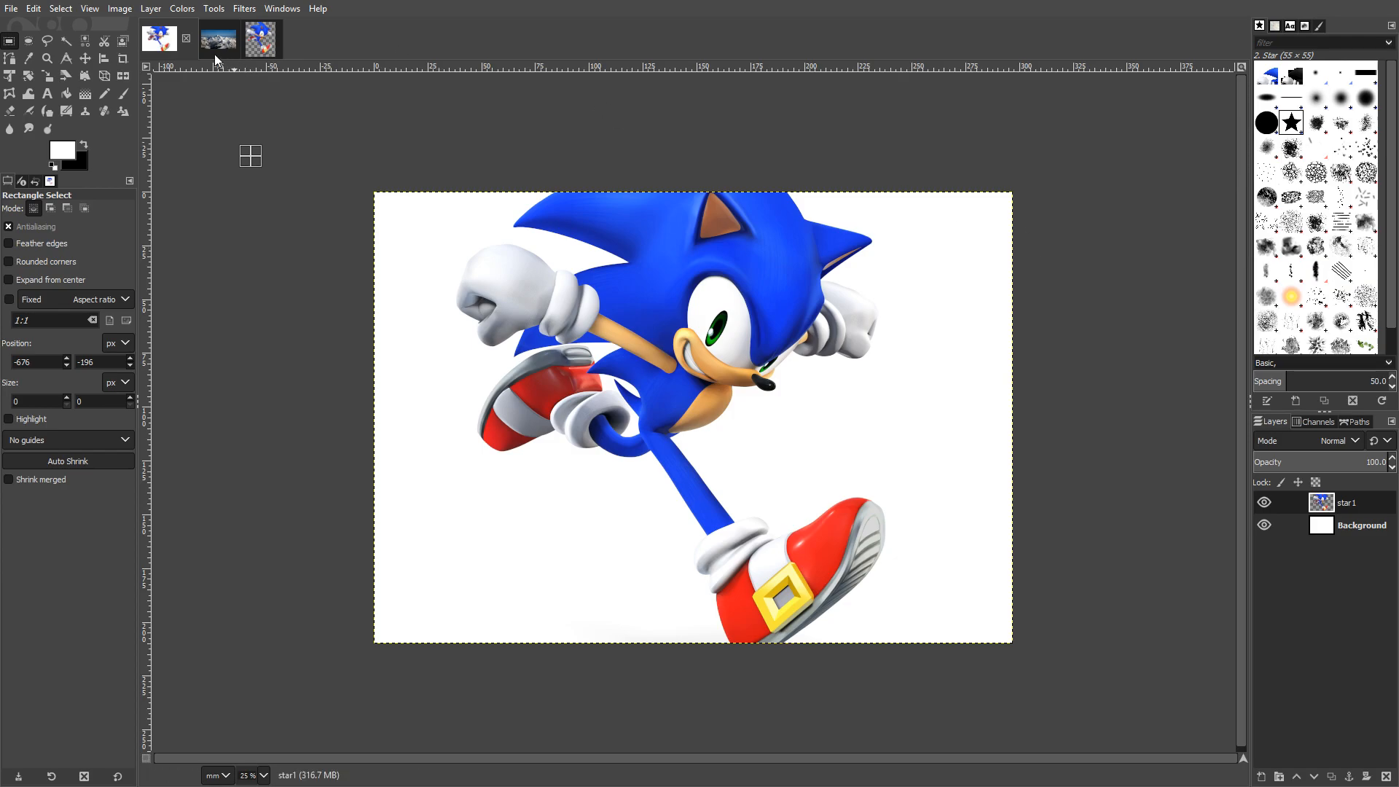
{"action": "left_click", "coordinate": [260, 37]}
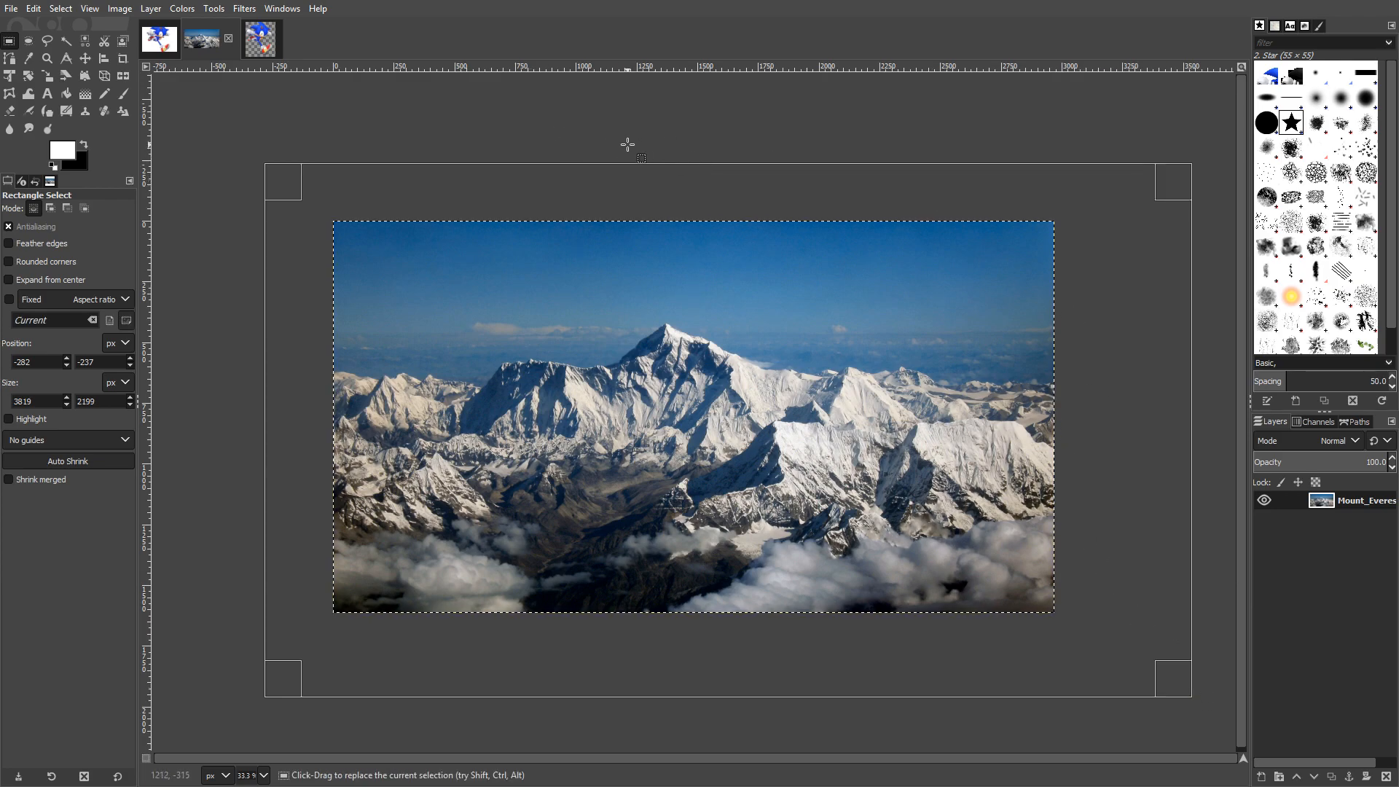
{"action": "mouse_move", "coordinate": [635, 150]}
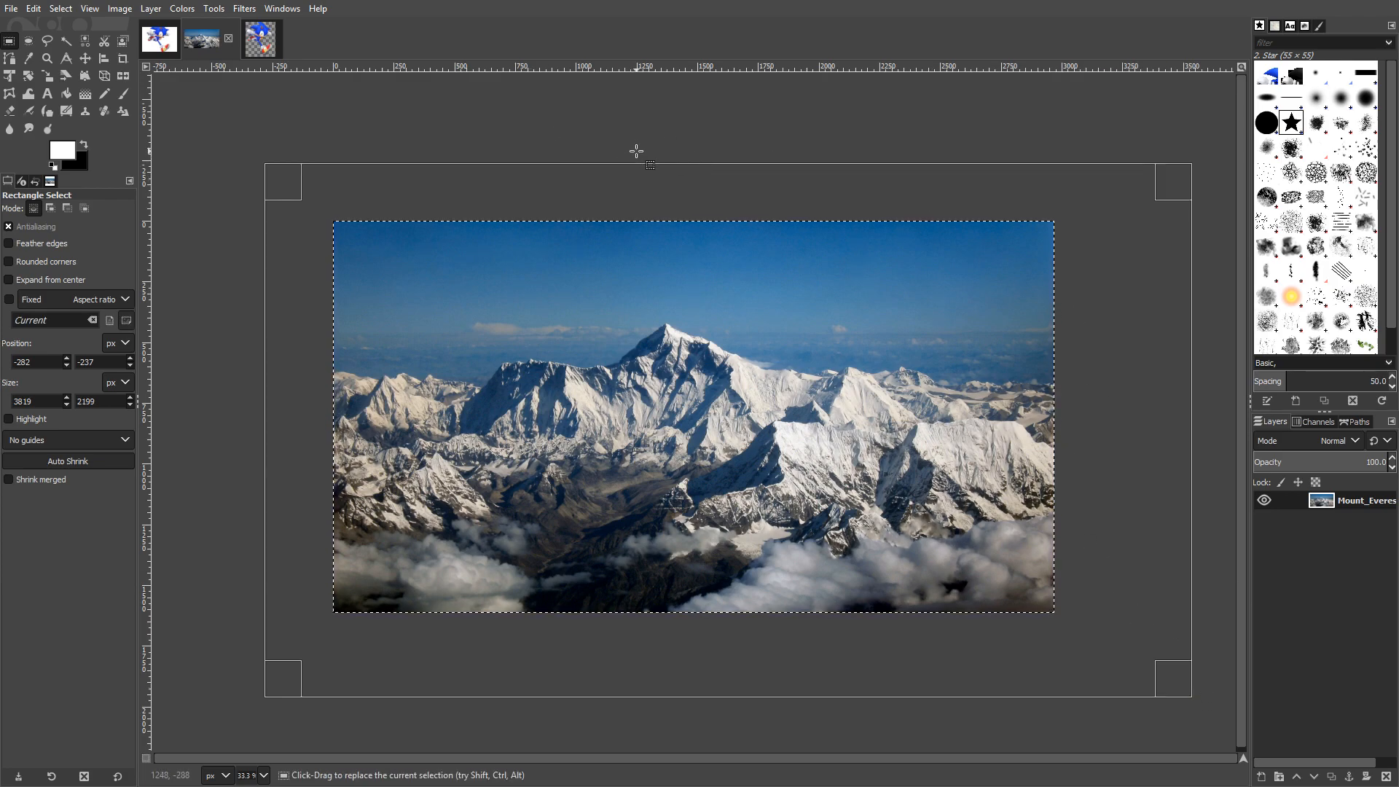
{"action": "key", "text": "ctrl+c"}
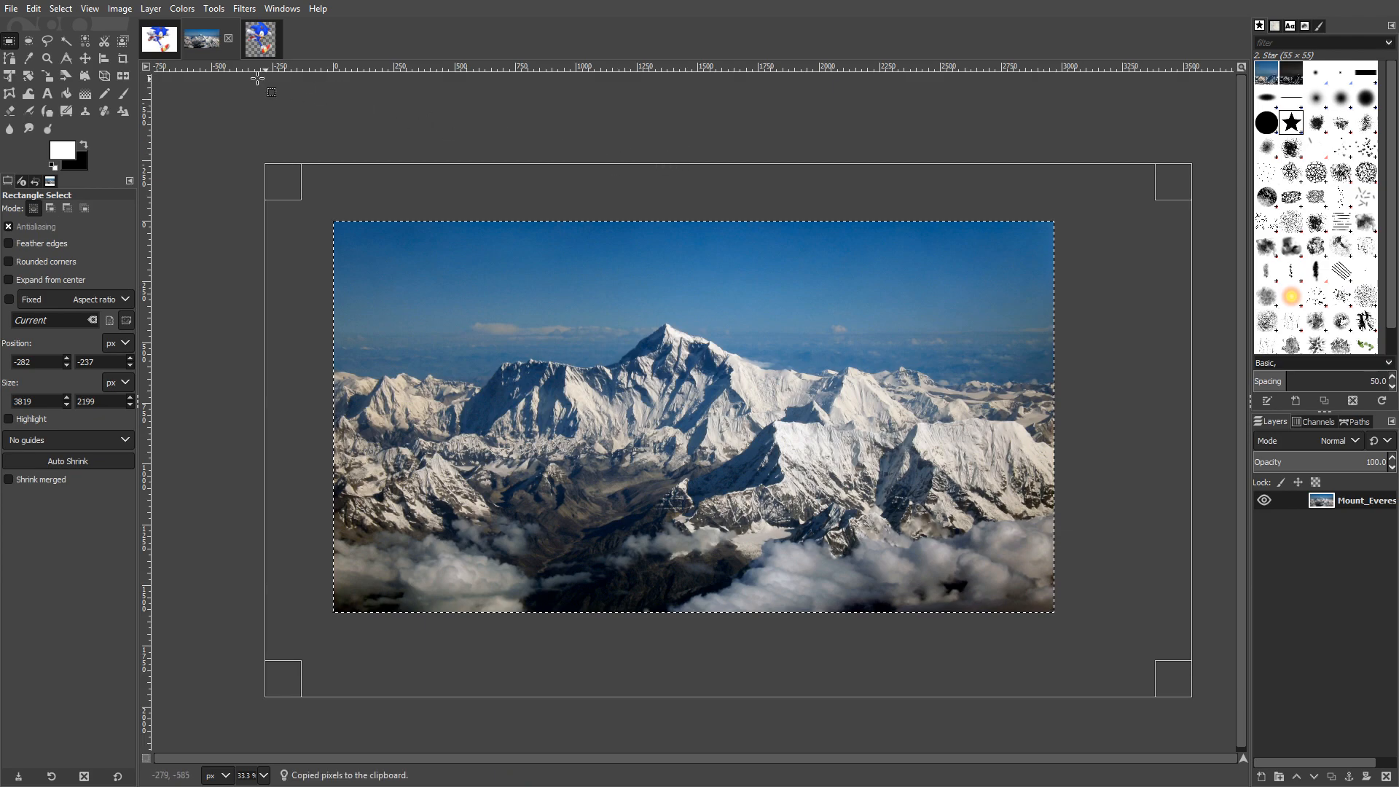
{"action": "left_click", "coordinate": [34, 9]}
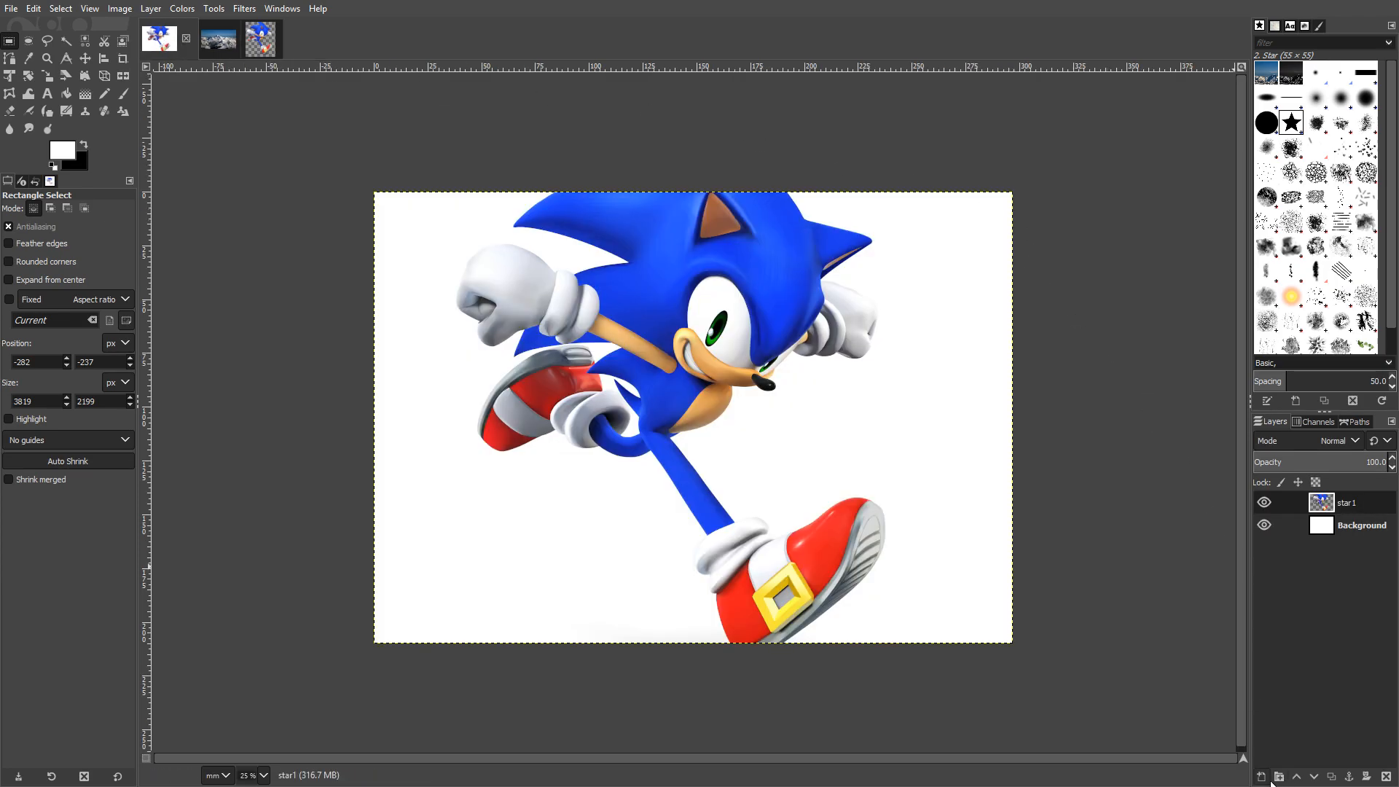
Create a new layer star1 #1 above star1 to hold the pasted Everest picture
{"action": "left_click", "coordinate": [1259, 775]}
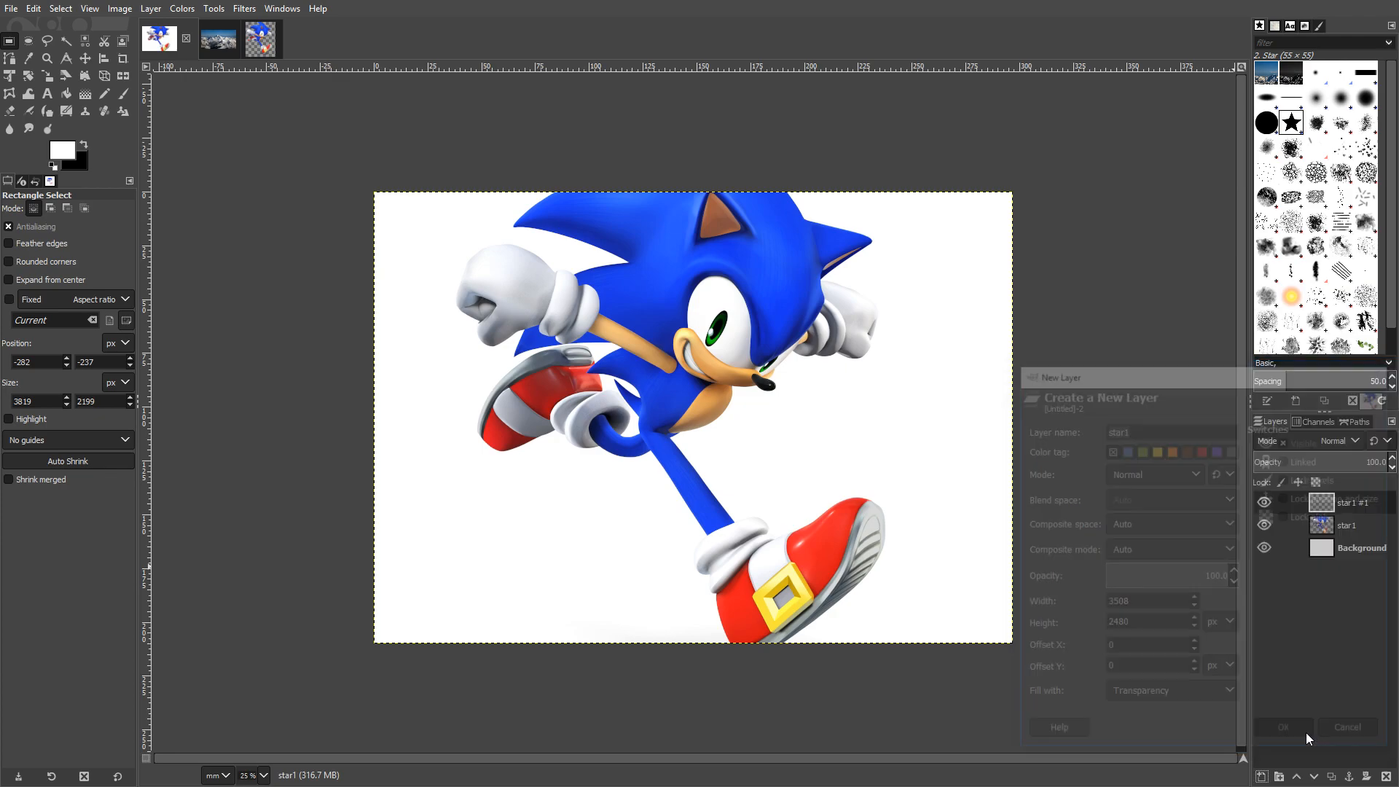
{"action": "left_click", "coordinate": [1282, 725]}
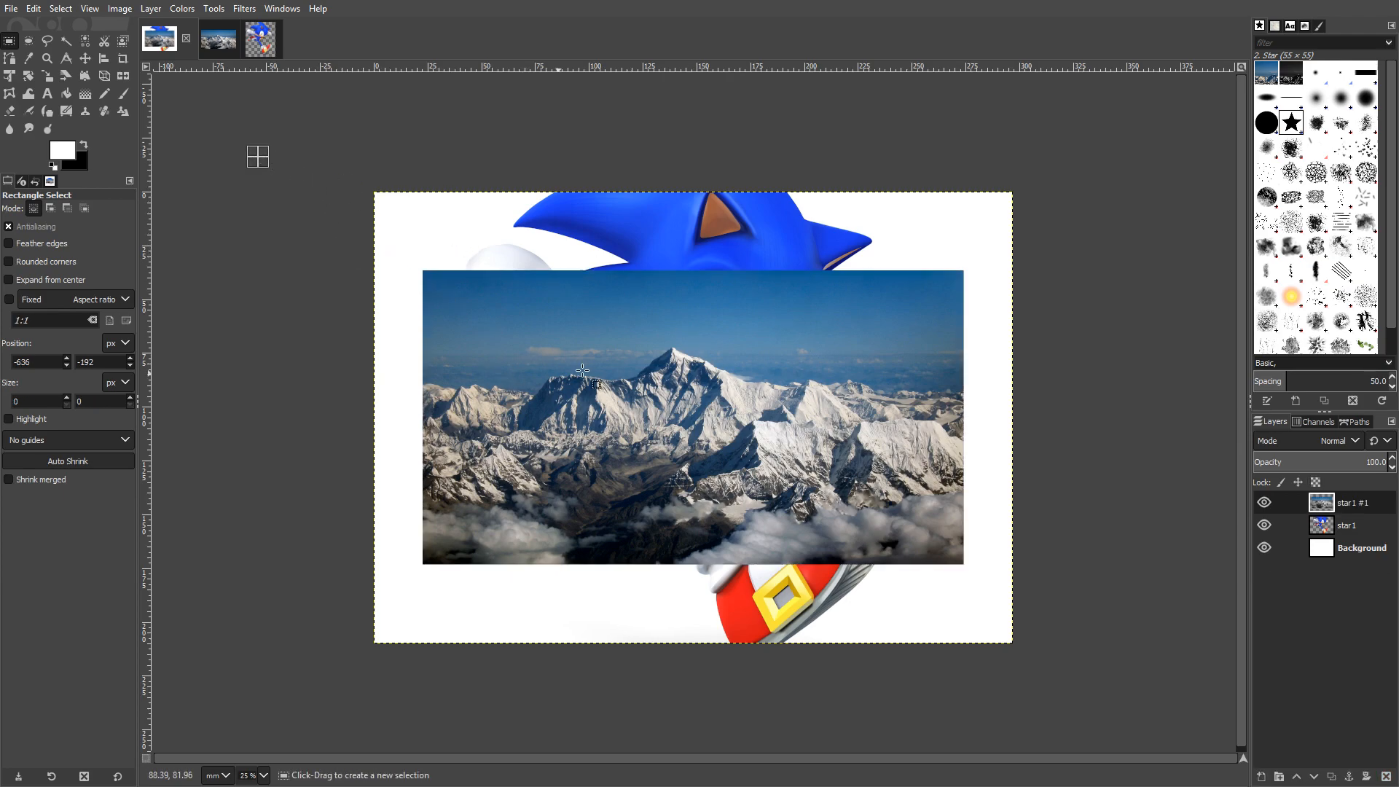
{"action": "mouse_move", "coordinate": [293, 121]}
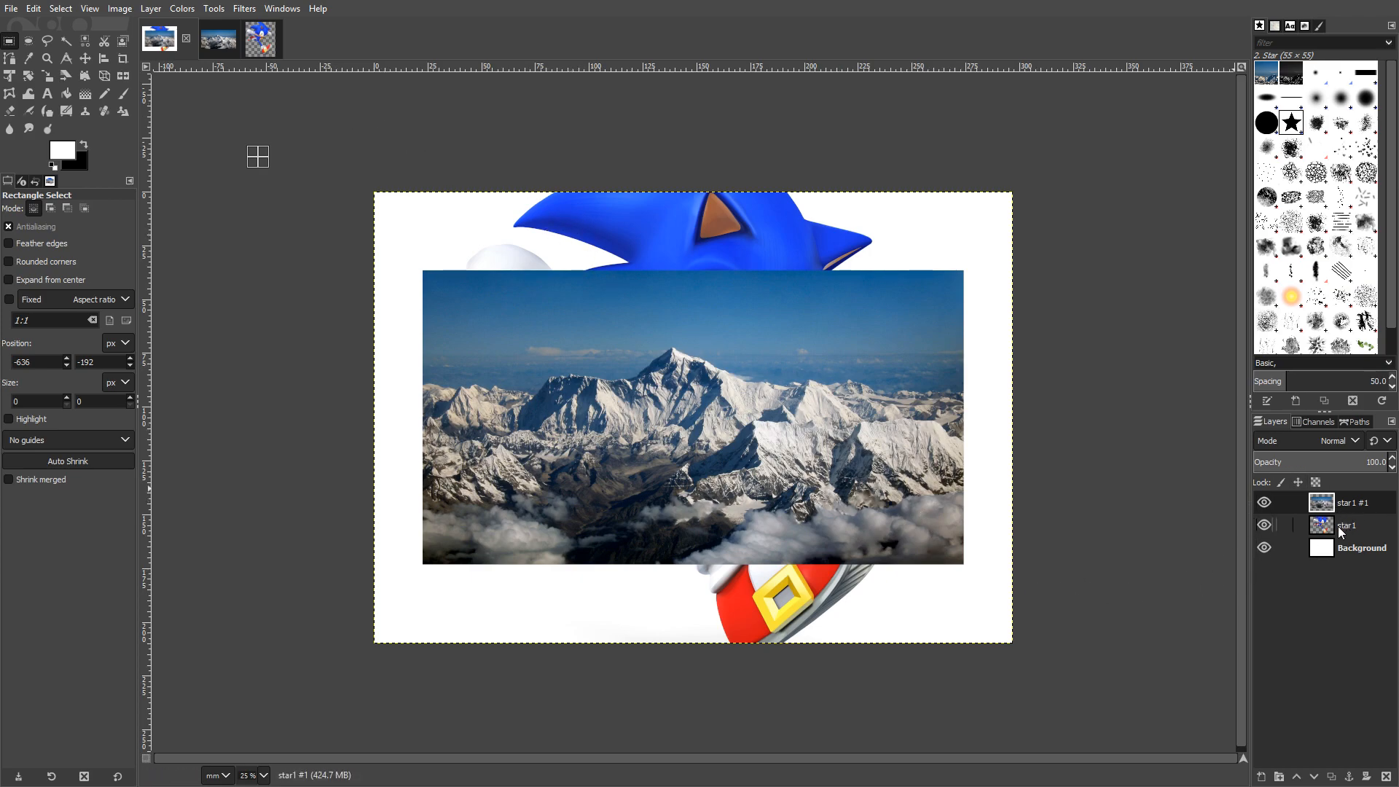
{"action": "mouse_move", "coordinate": [1365, 531]}
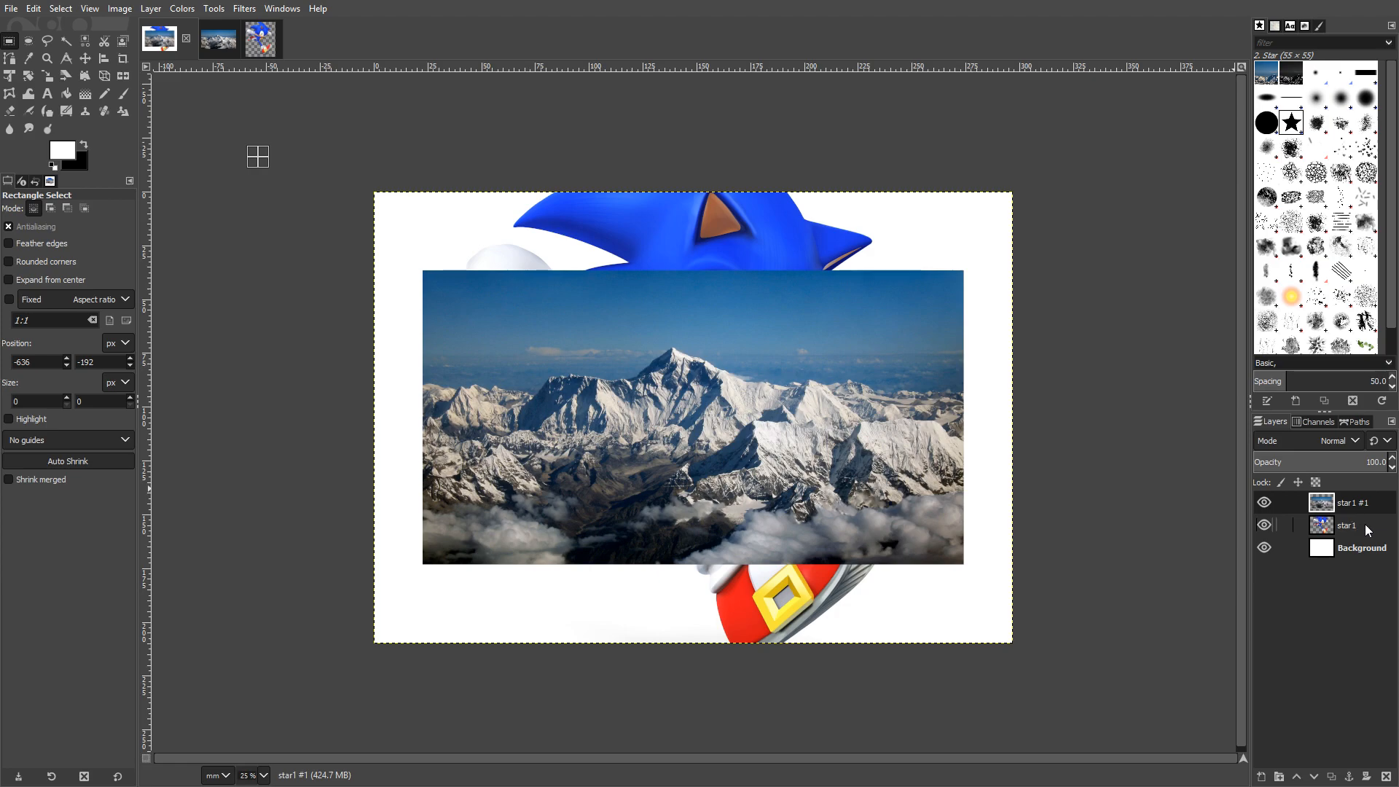
Move the star1 Sonic layer above star1 #1, then make the Everest layer active
{"action": "left_click", "coordinate": [1346, 525]}
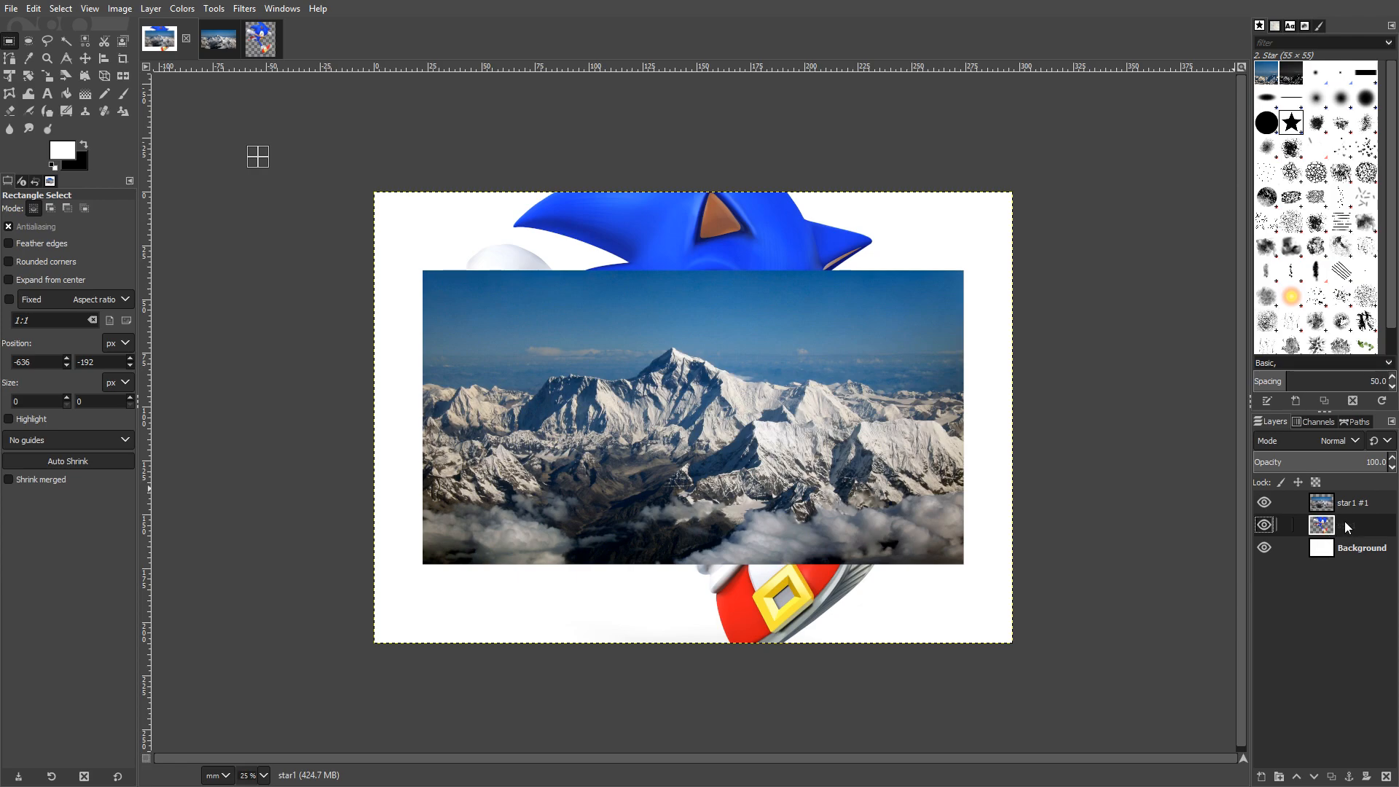
{"action": "mouse_move", "coordinate": [1351, 529]}
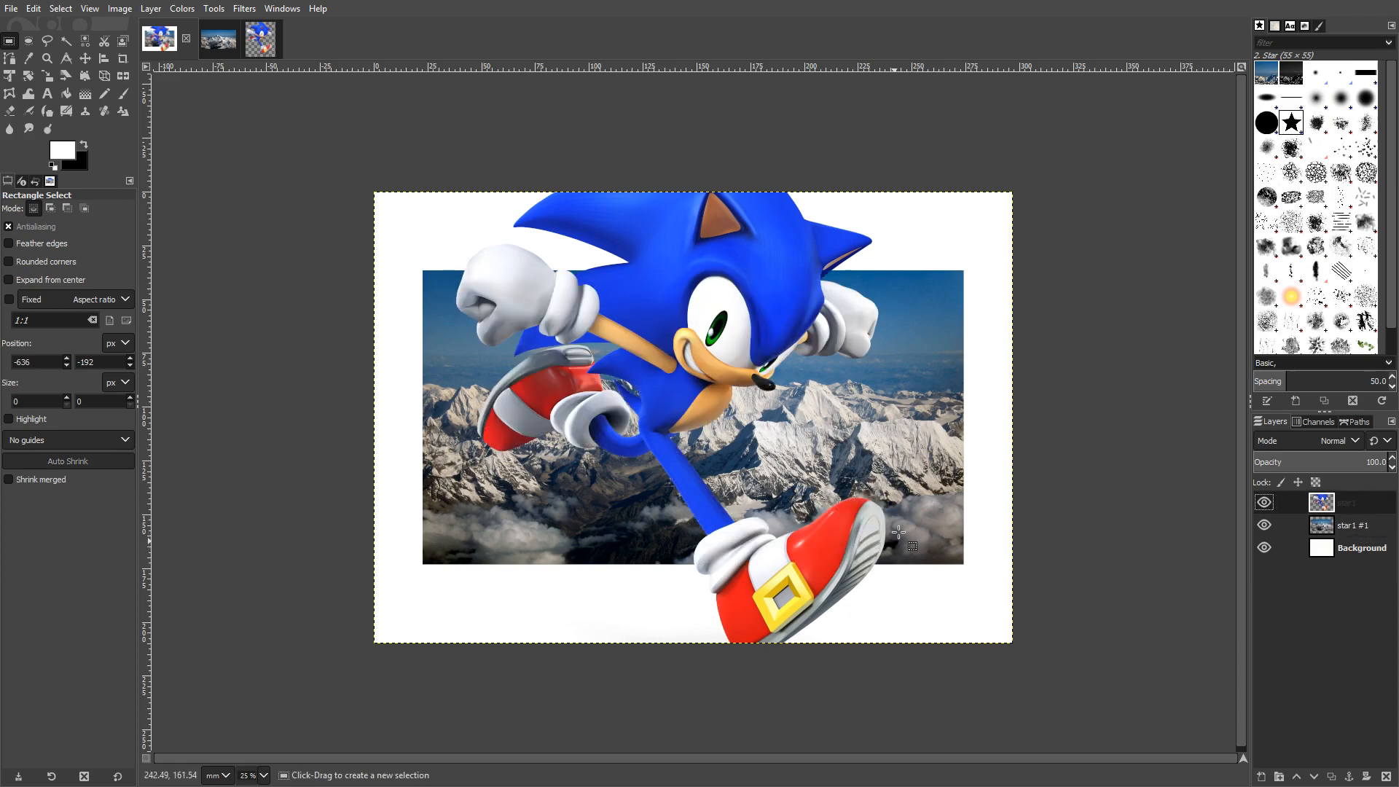
{"action": "mouse_move", "coordinate": [870, 493]}
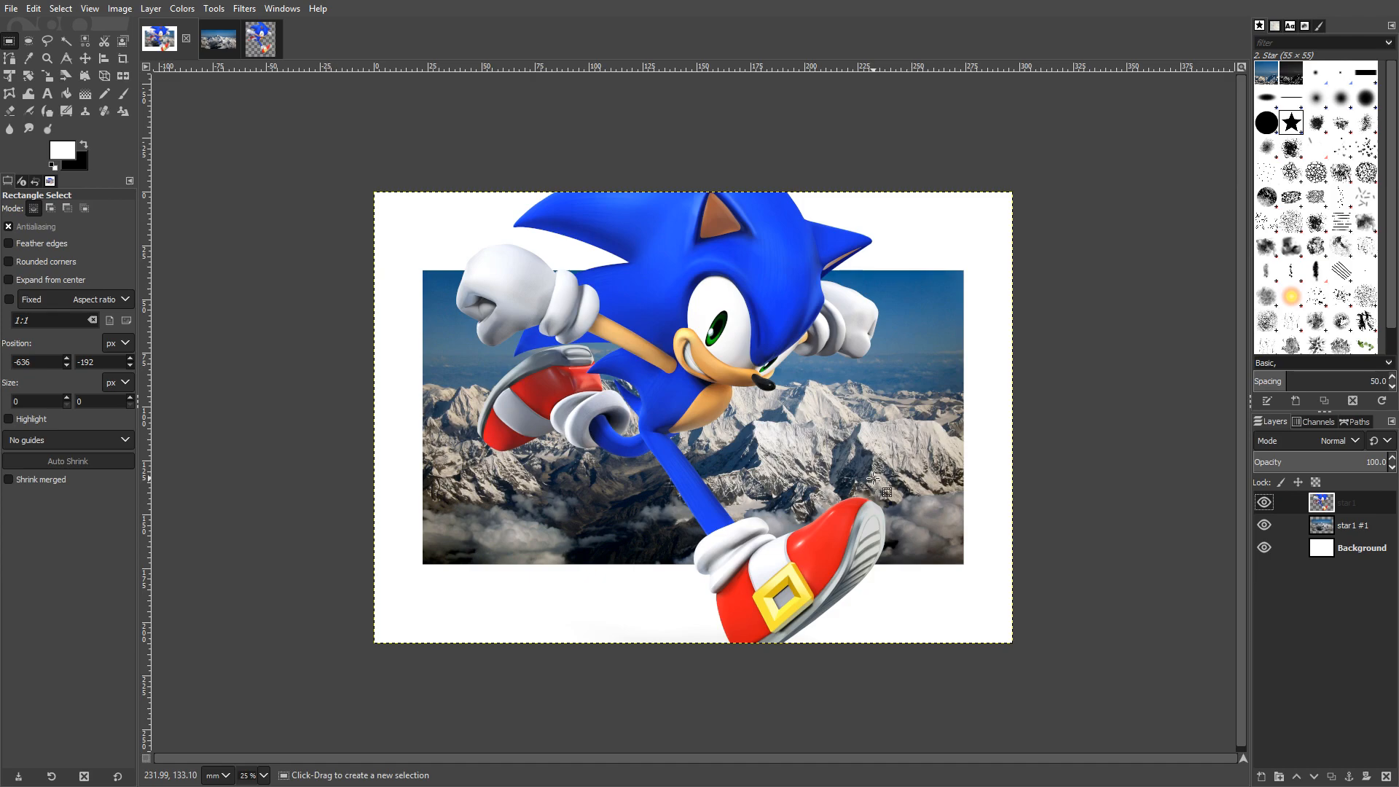
{"action": "left_click", "coordinate": [1346, 524]}
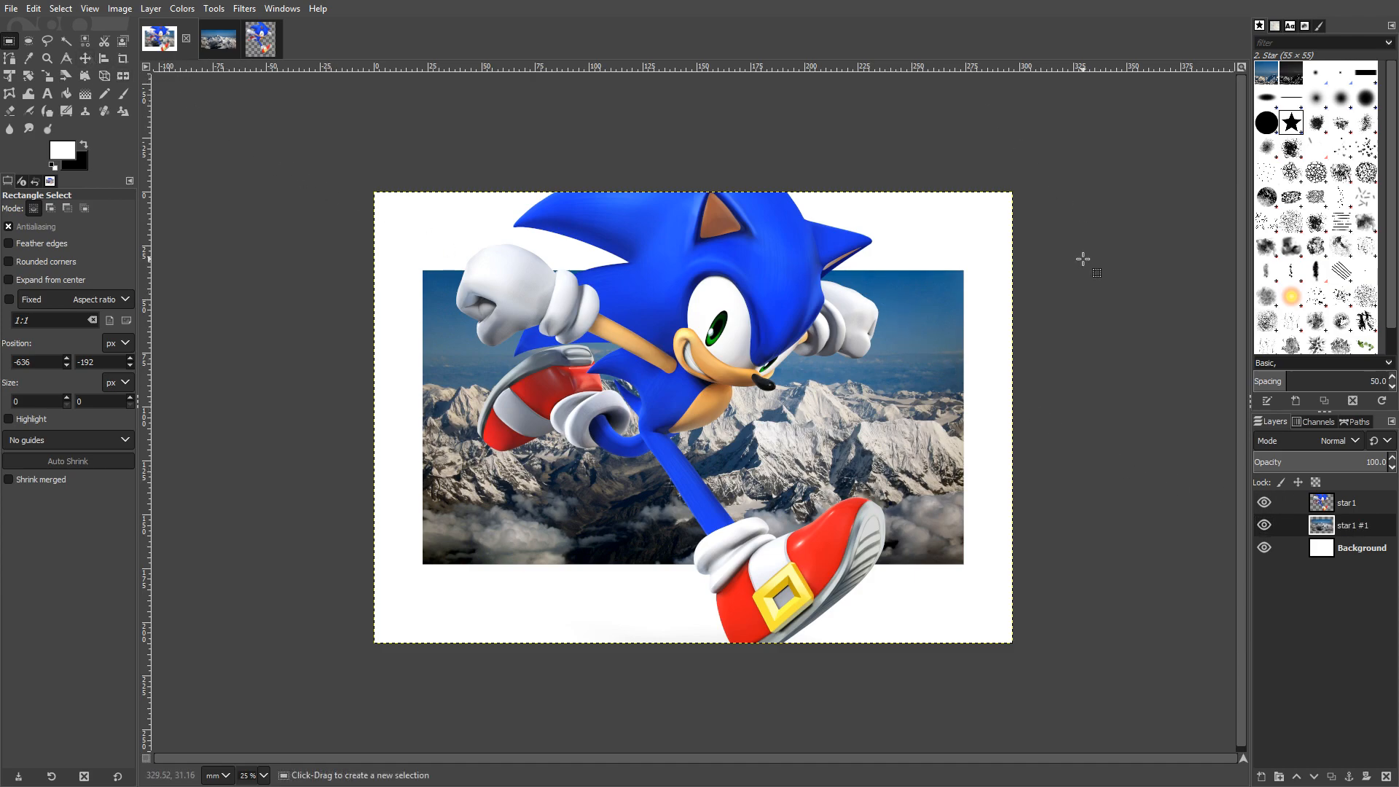
{"action": "left_click", "coordinate": [49, 209]}
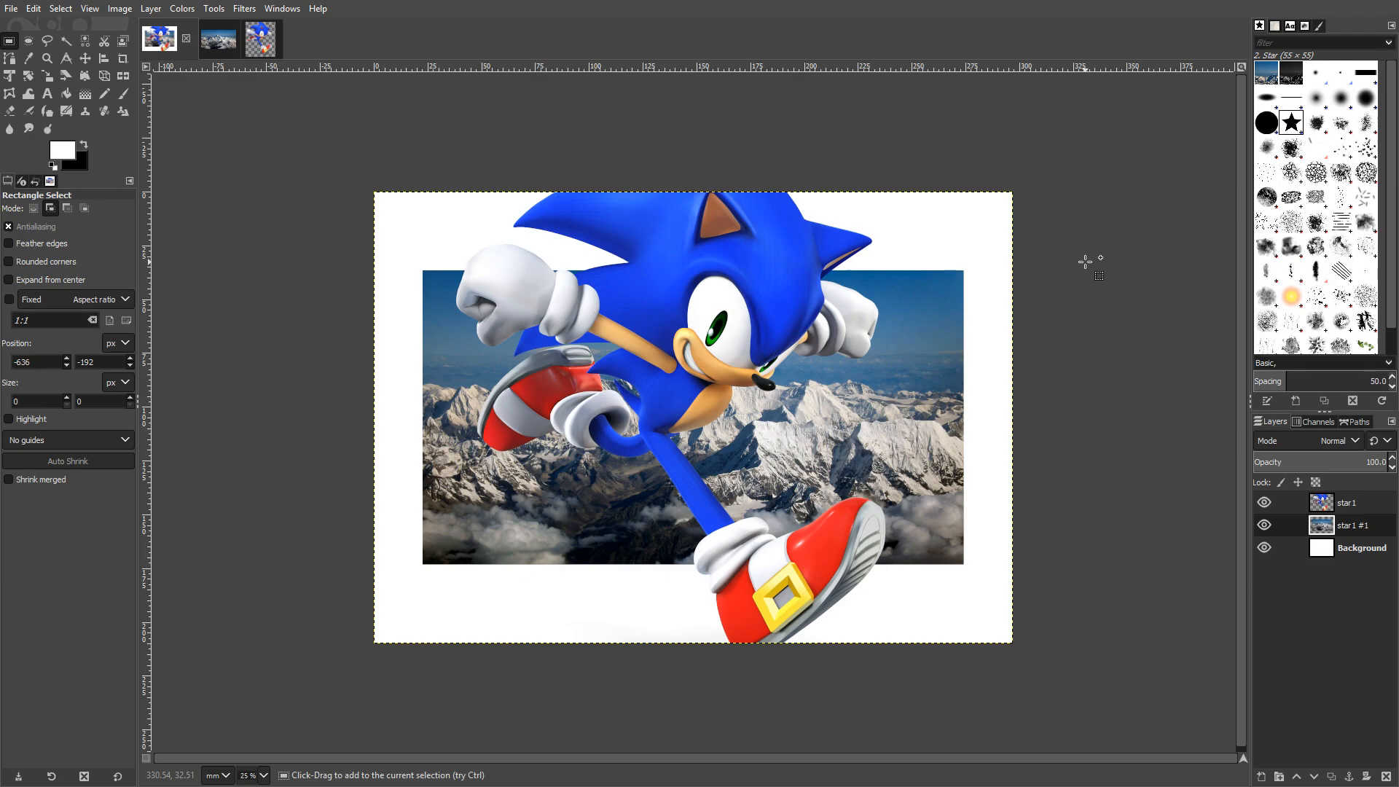
{"action": "left_click", "coordinate": [11, 74]}
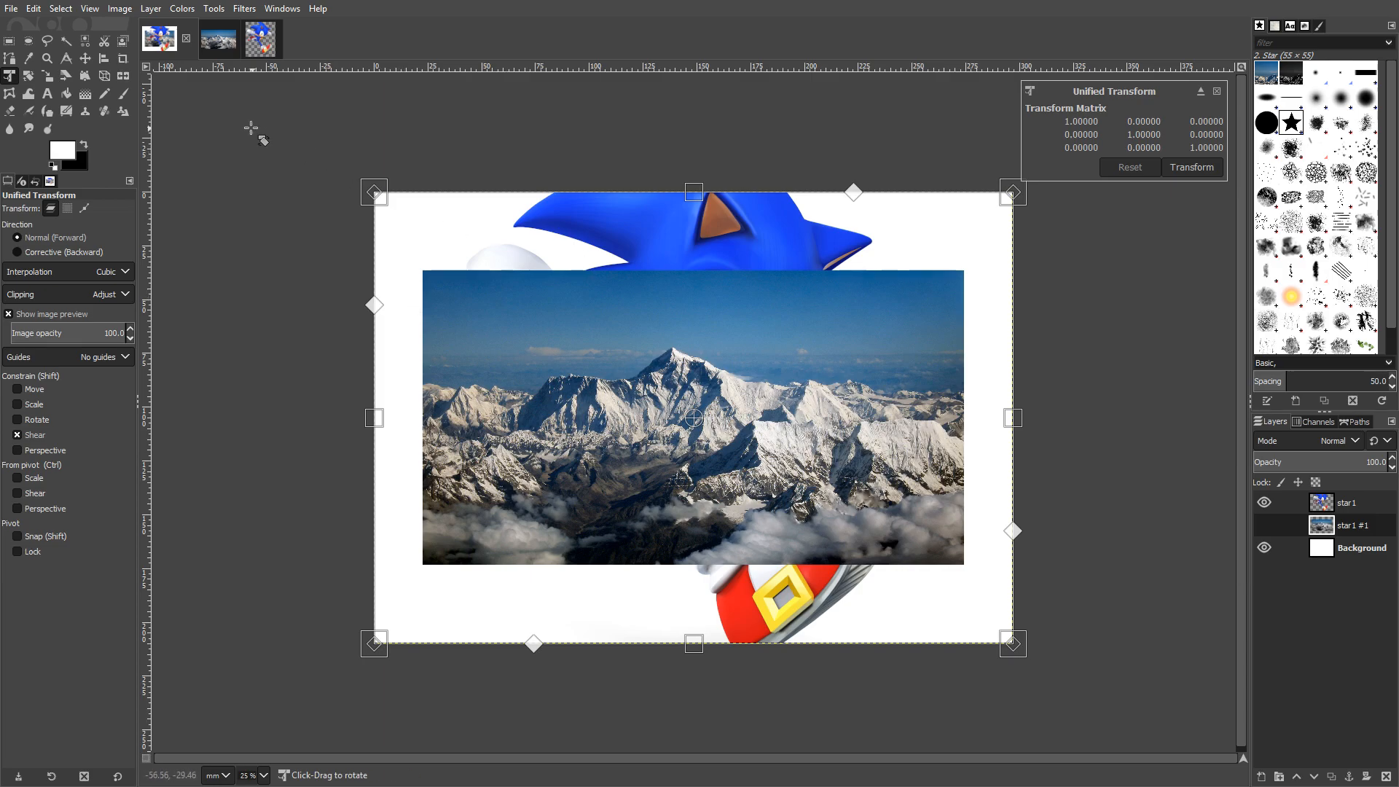
{"action": "mouse_move", "coordinate": [300, 181]}
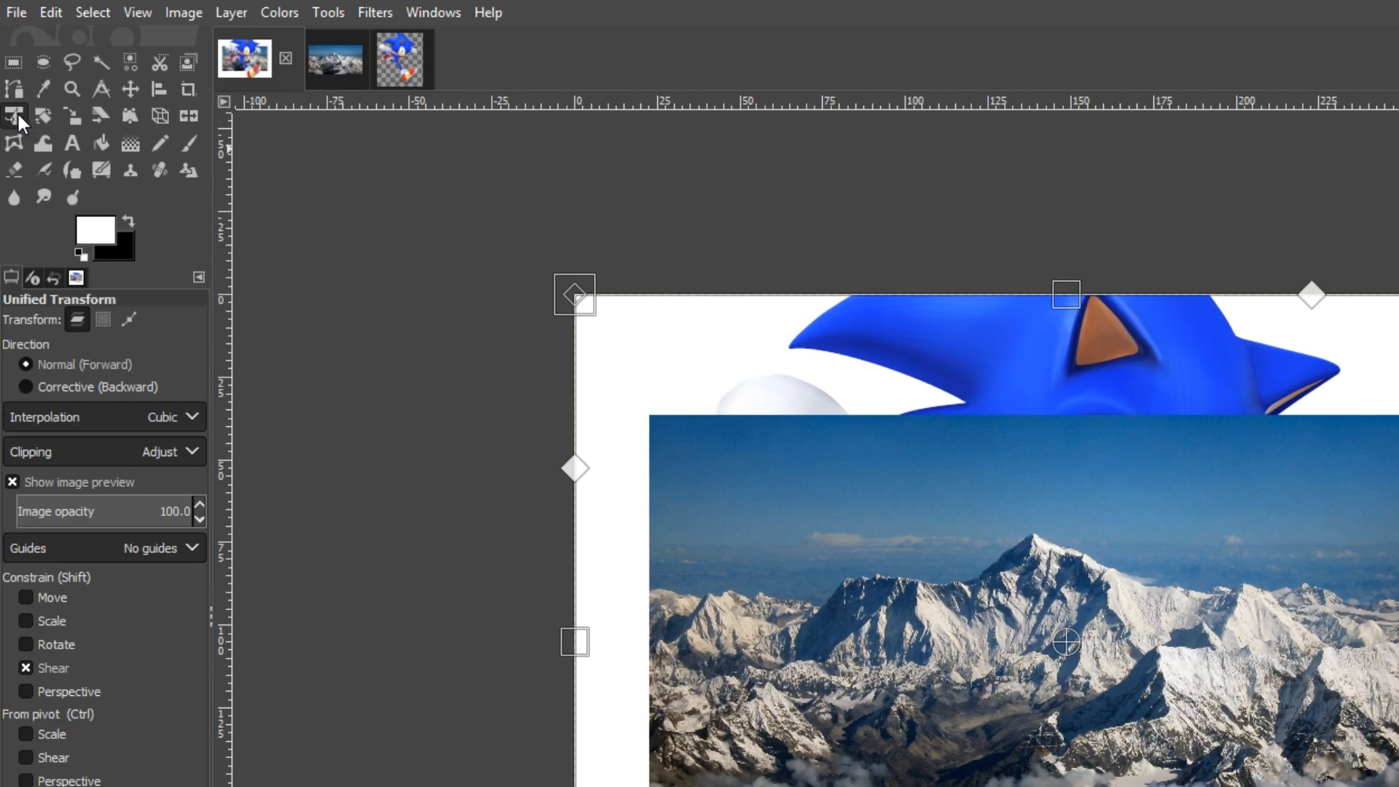
{"action": "mouse_move", "coordinate": [26, 127]}
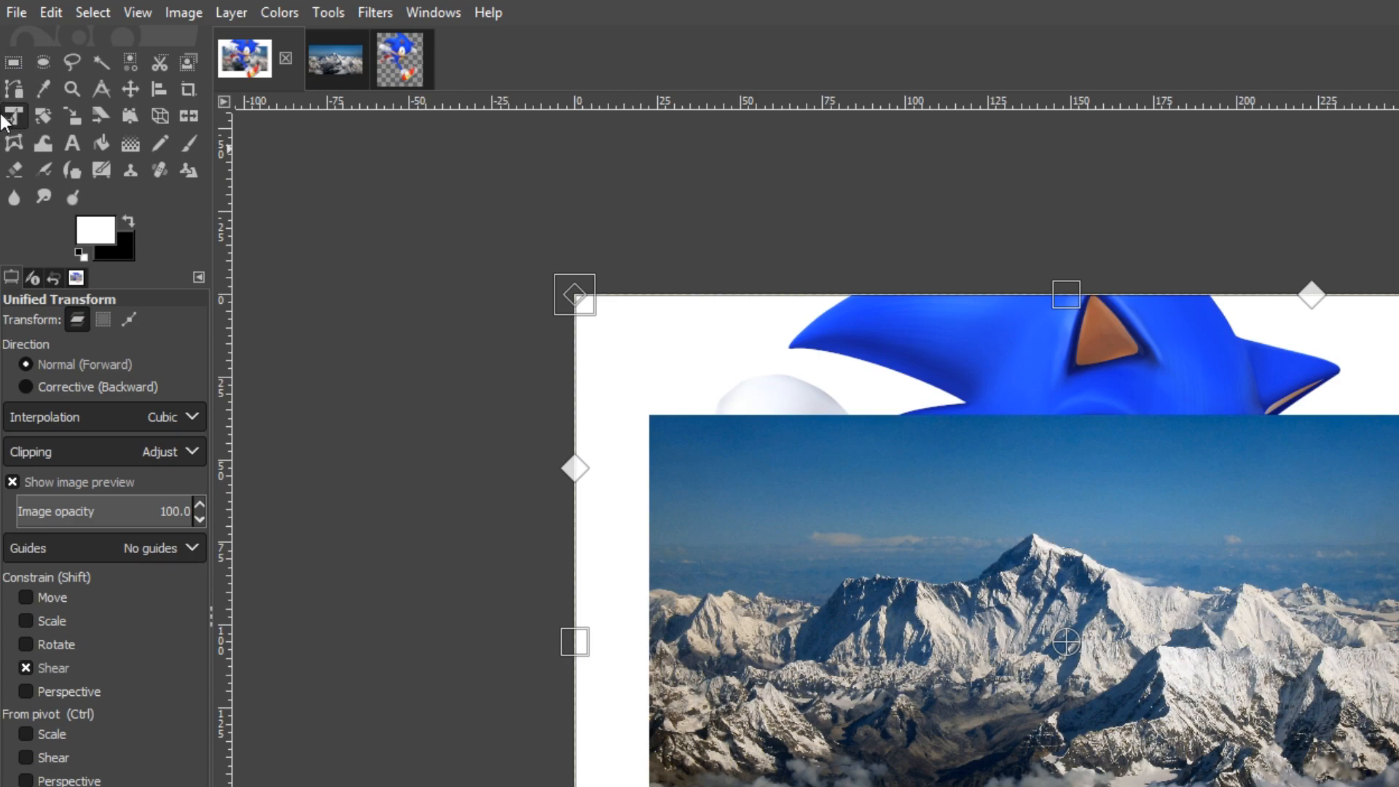
{"action": "mouse_move", "coordinate": [1190, 259]}
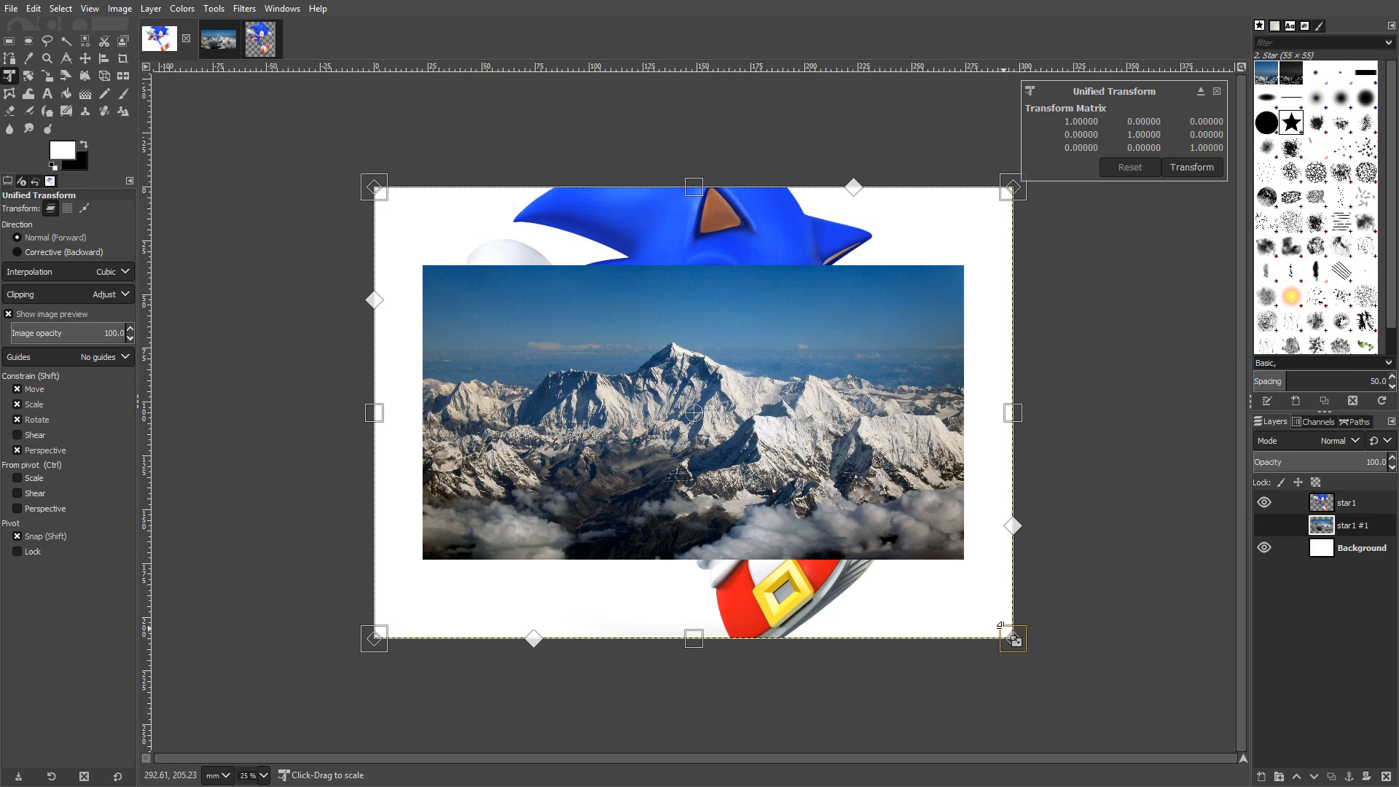
Scale the Everest layer up from its corners until it covers the whole canvas
{"action": "left_click_drag", "start_coordinate": [1013, 639], "coordinate": [1066, 676]}
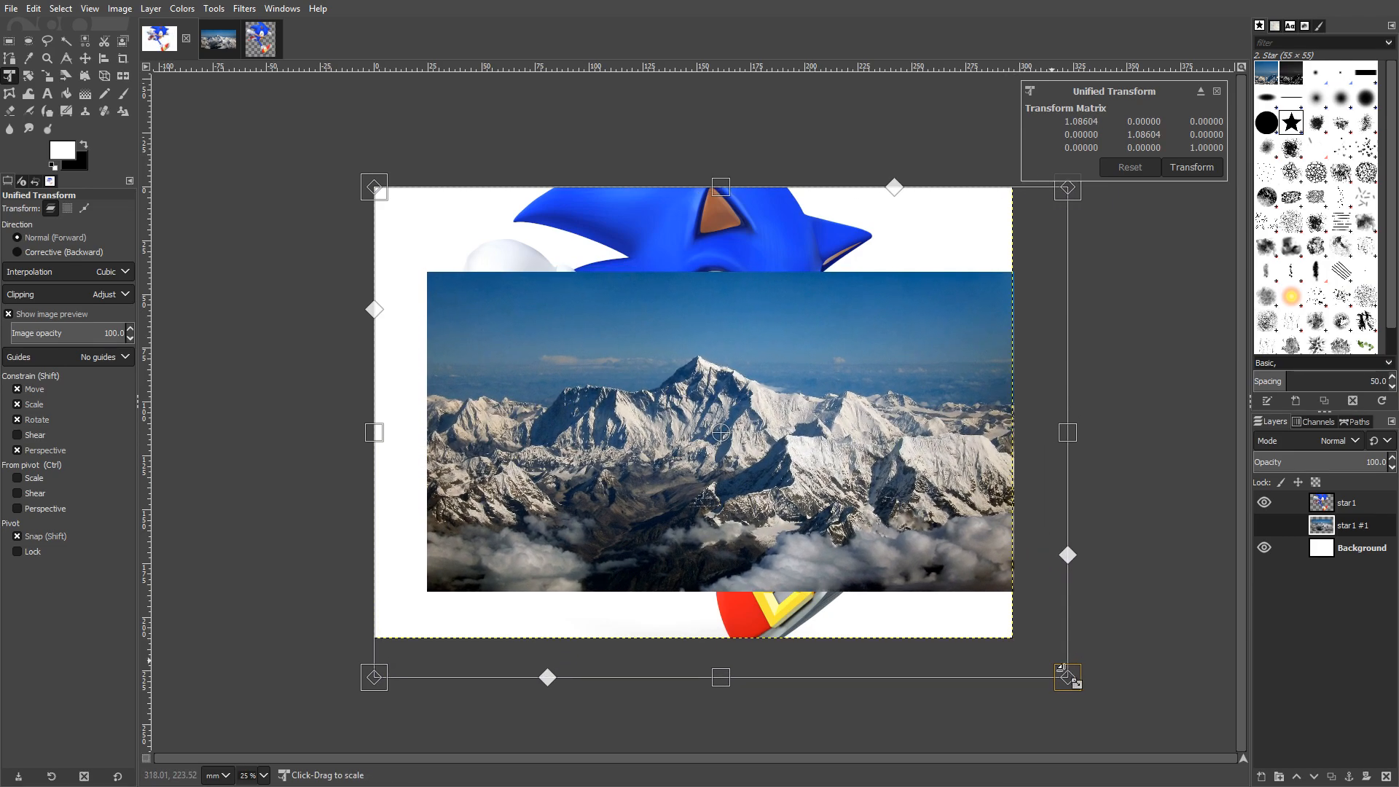
{"action": "left_click_drag", "start_coordinate": [1066, 675], "coordinate": [1167, 740]}
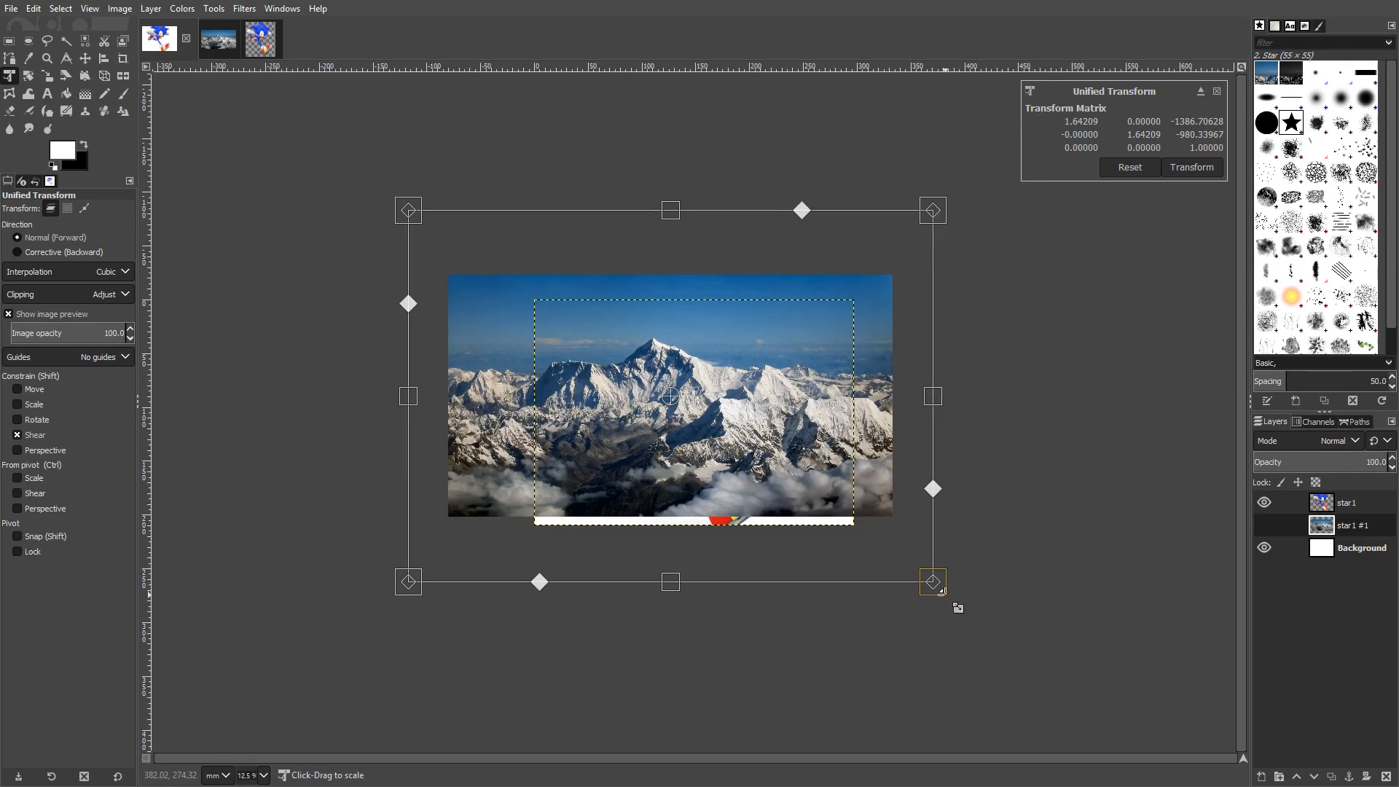
{"action": "left_click_drag", "start_coordinate": [933, 581], "coordinate": [1085, 689]}
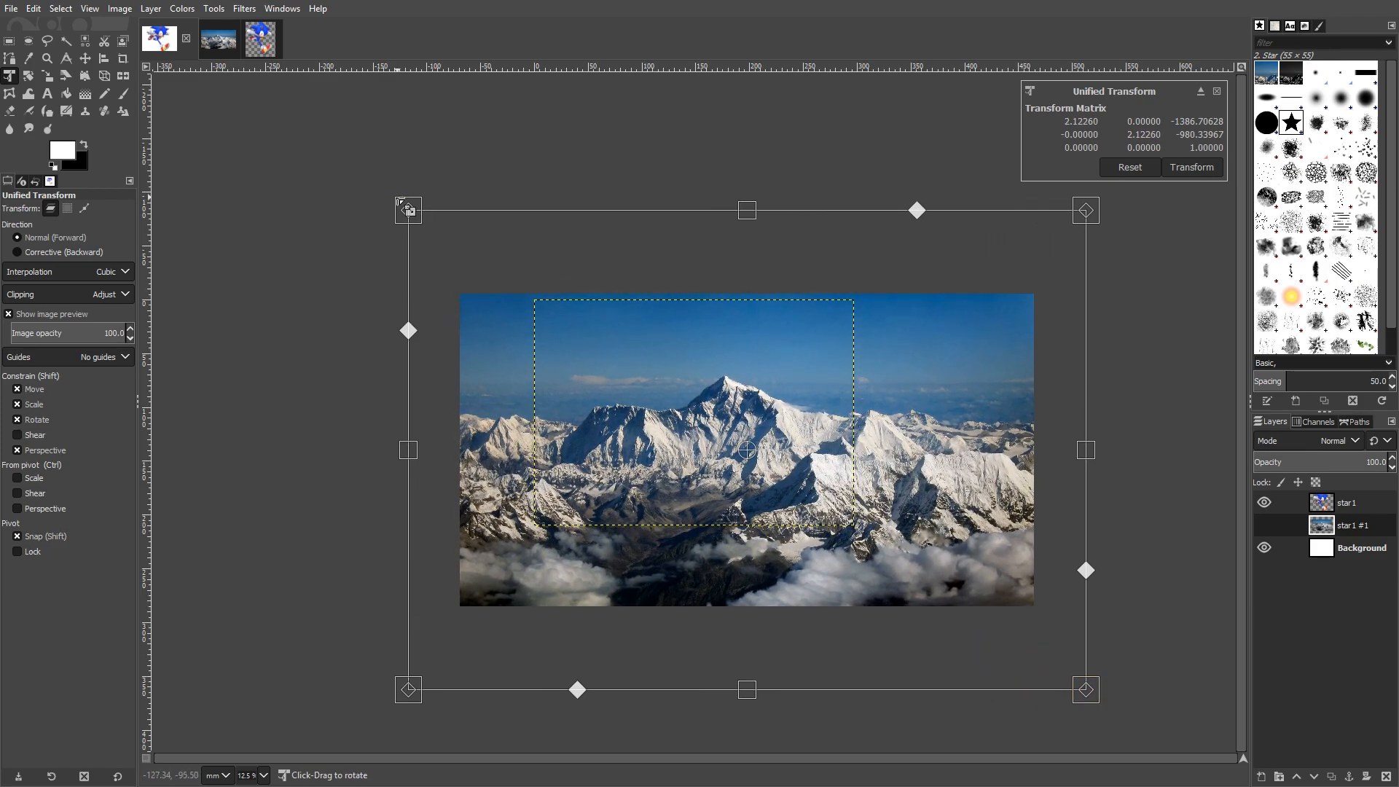
{"action": "left_click_drag", "start_coordinate": [408, 210], "coordinate": [262, 107]}
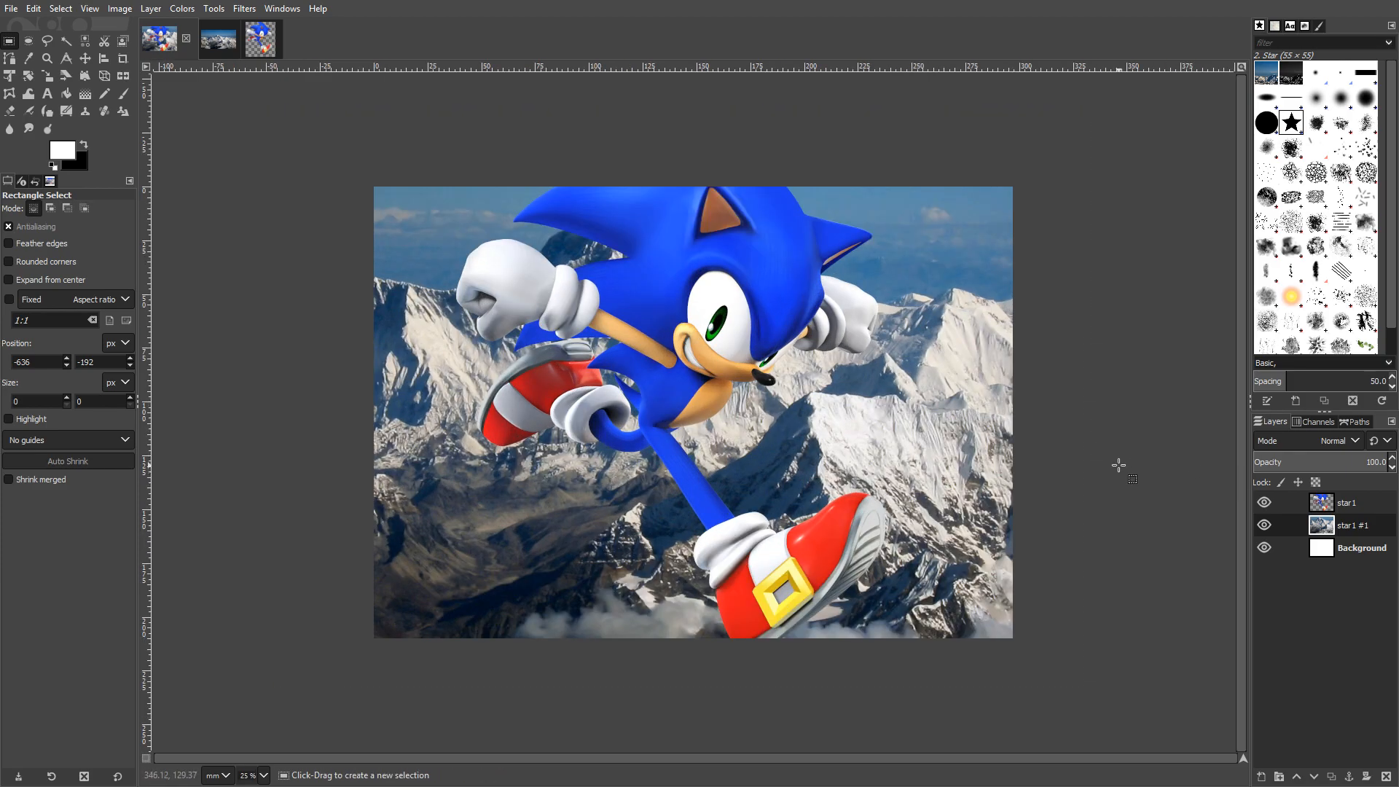
{"action": "mouse_move", "coordinate": [716, 222]}
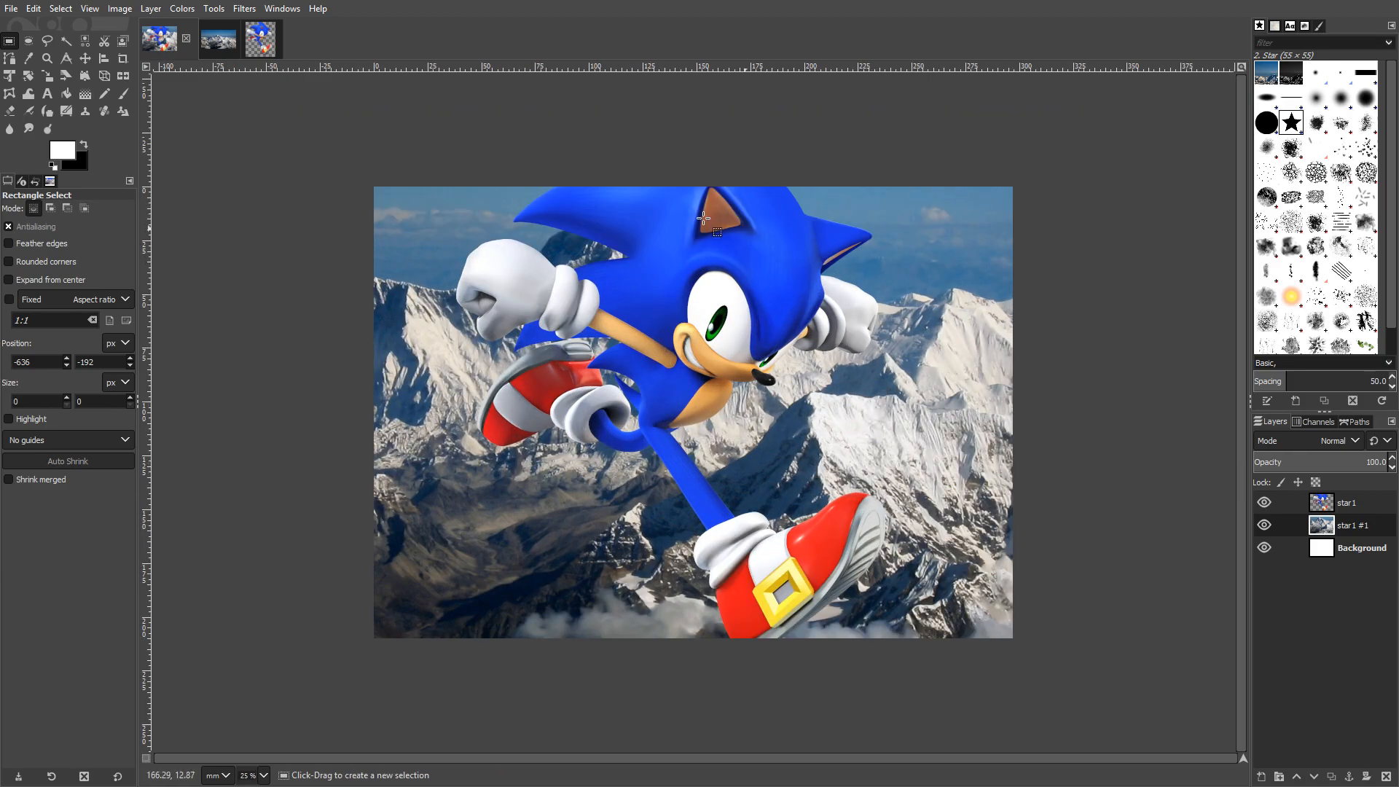
{"action": "mouse_move", "coordinate": [649, 390]}
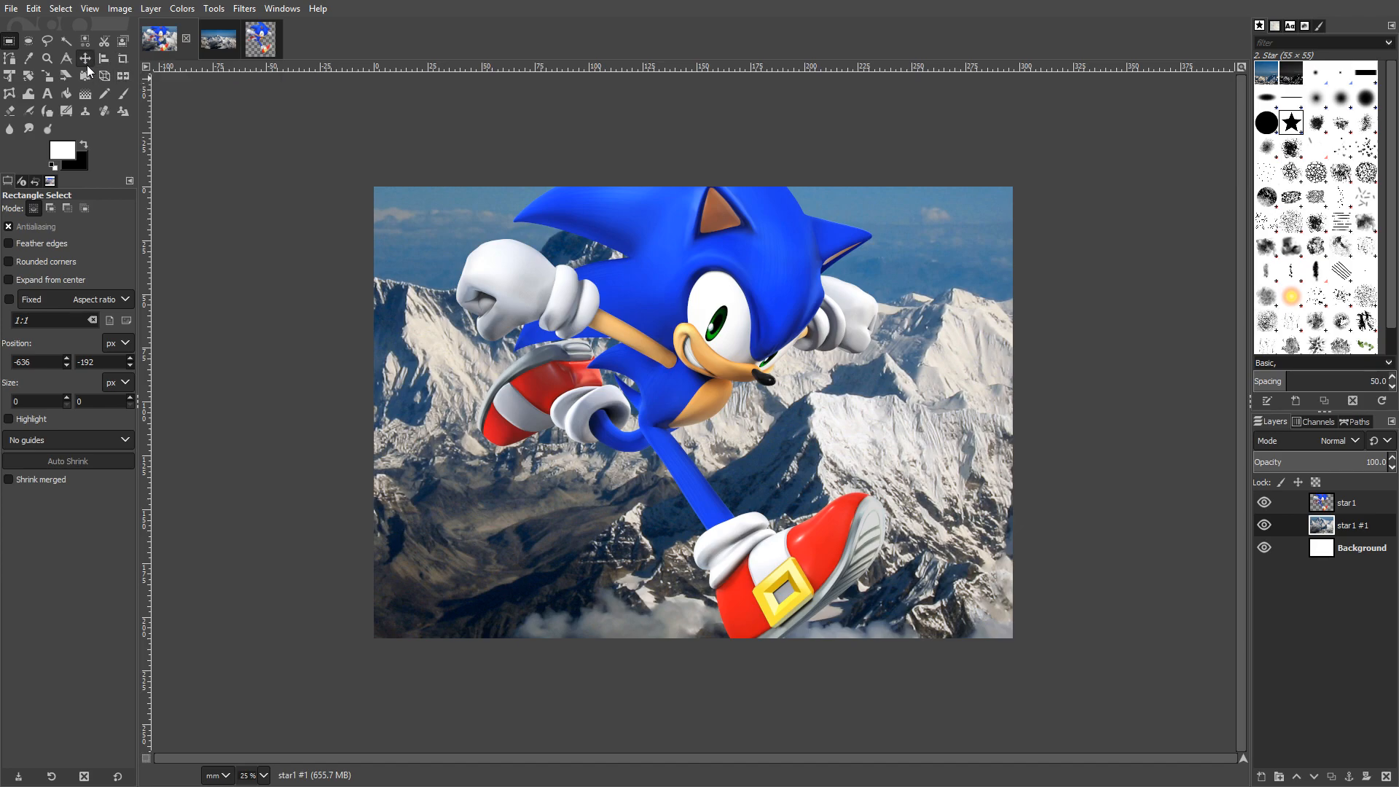
Move the Sonic layer down, then back up to settle near the top of the canvas
{"action": "left_click", "coordinate": [85, 59]}
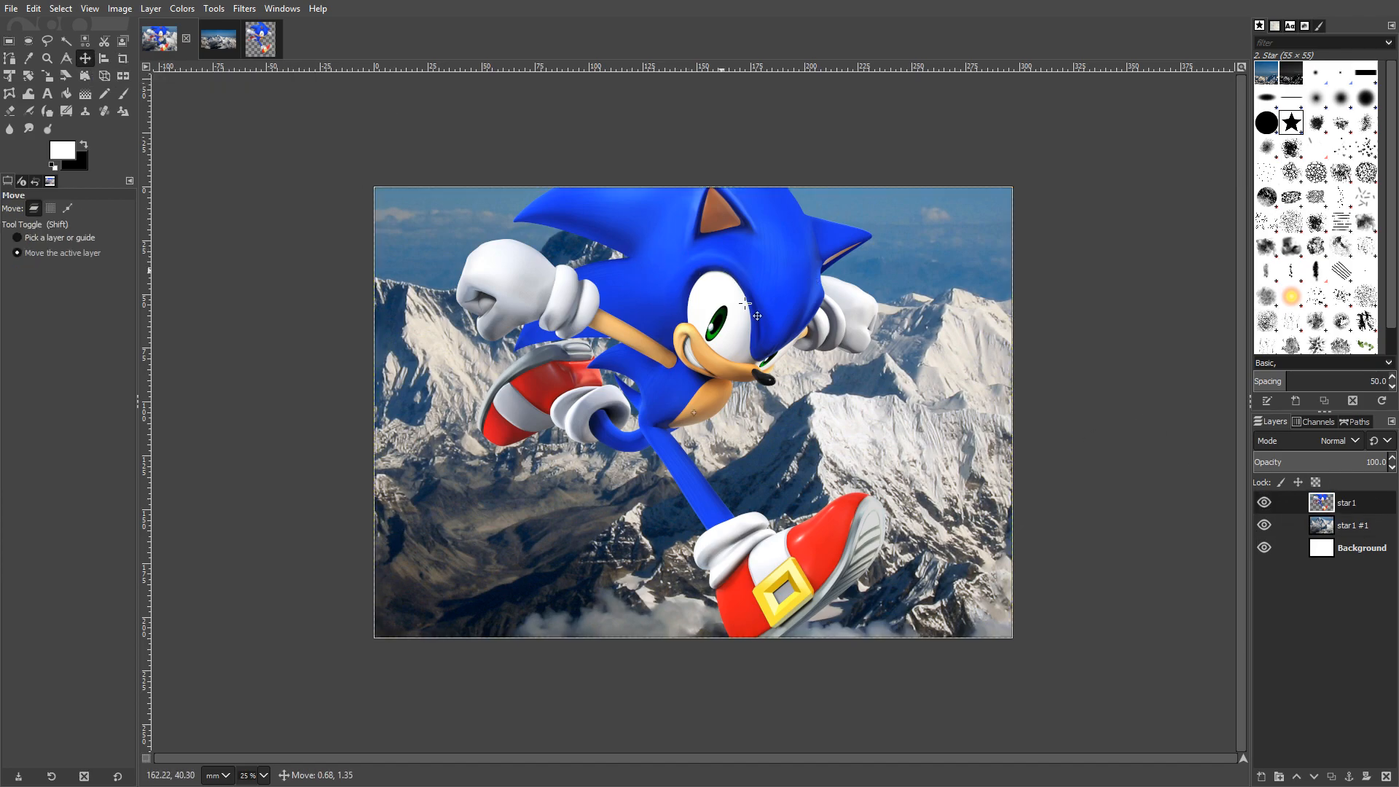
{"action": "left_click_drag", "start_coordinate": [748, 303], "coordinate": [727, 463]}
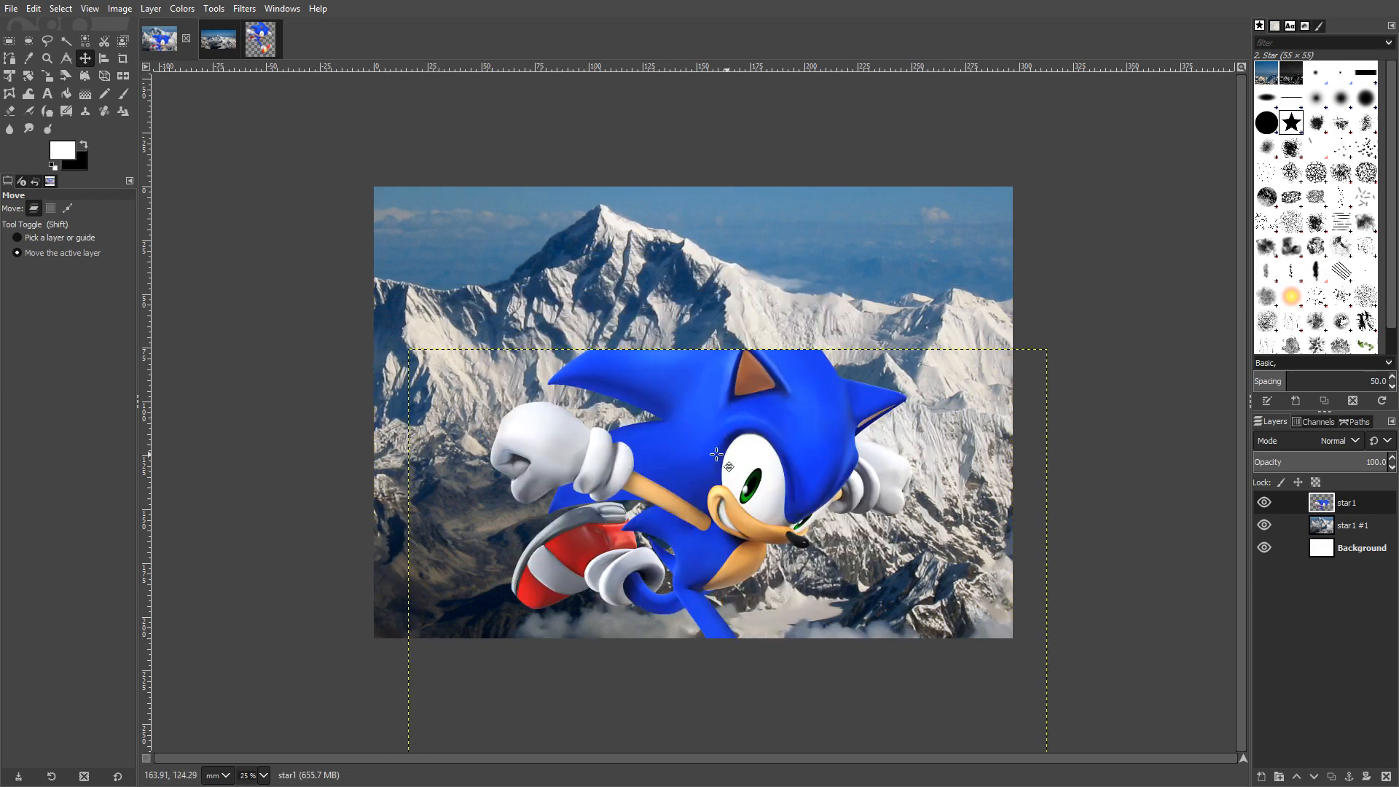
{"action": "left_click_drag", "start_coordinate": [729, 463], "coordinate": [724, 269]}
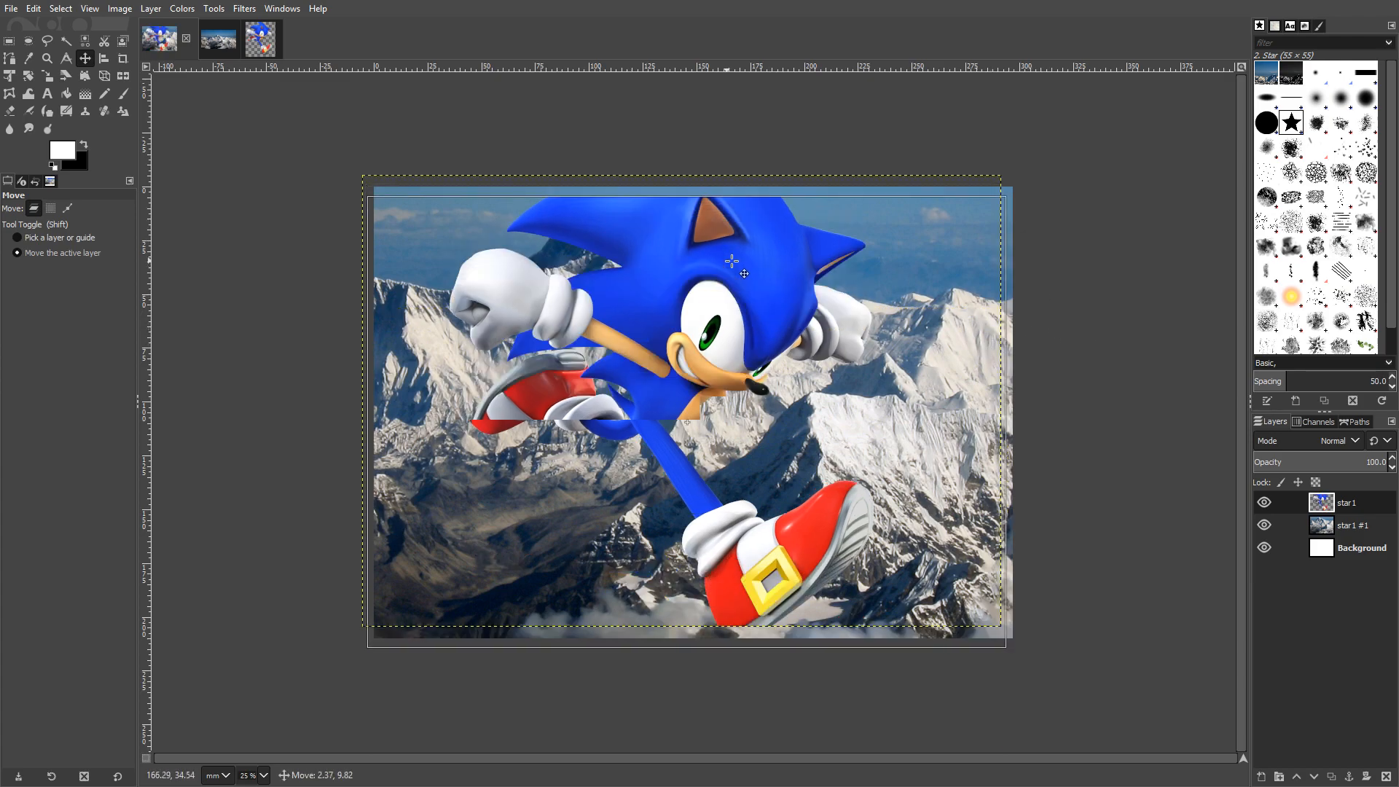
{"action": "left_click_drag", "start_coordinate": [731, 268], "coordinate": [744, 281]}
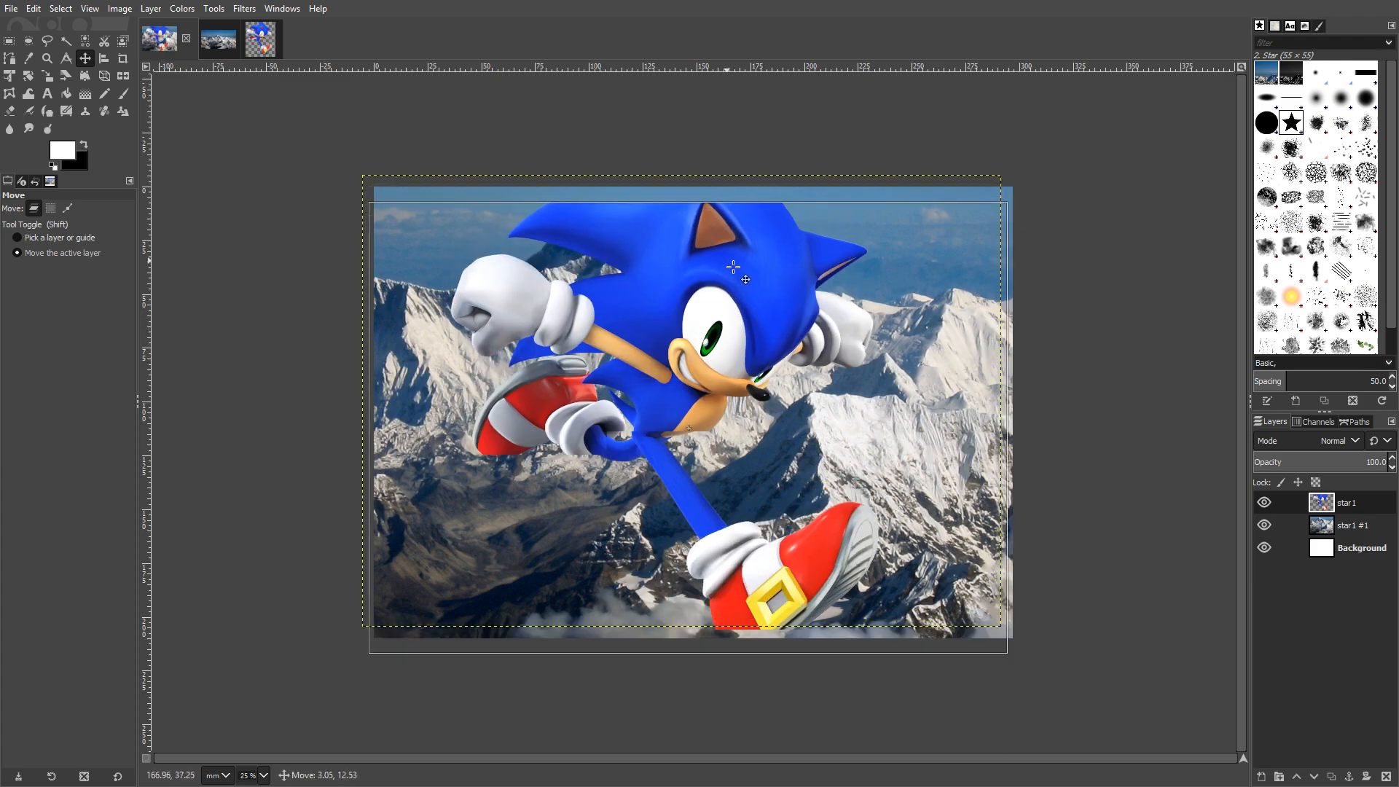